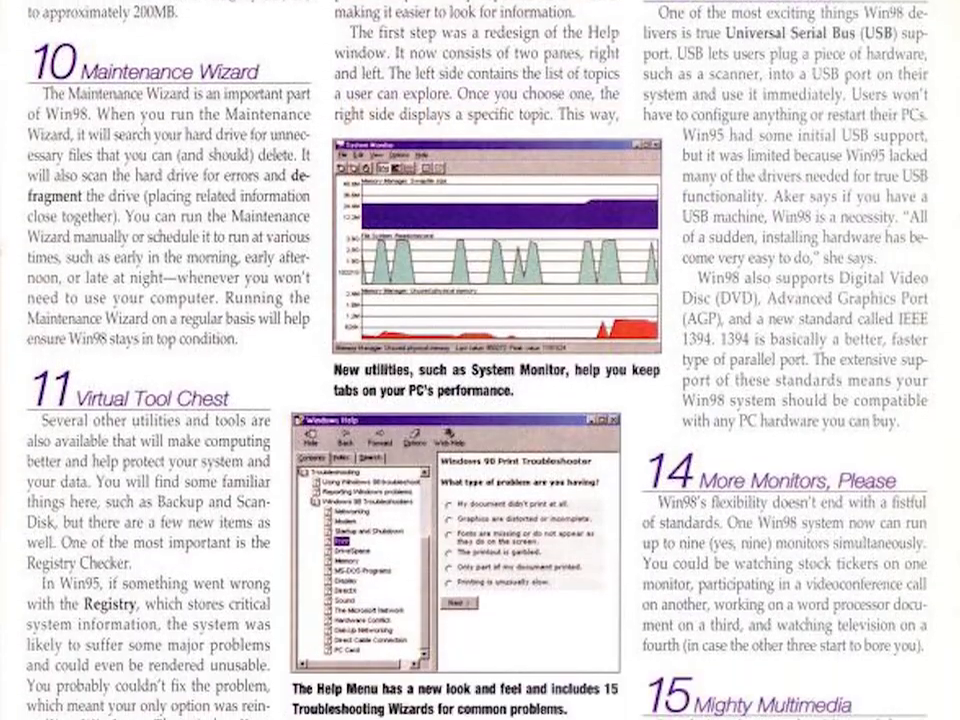
Step: Reach the Machine page of the 86Box settings for the emulated PC
{"action": "scroll", "scroll_direction": "down", "scroll_amount": 3}
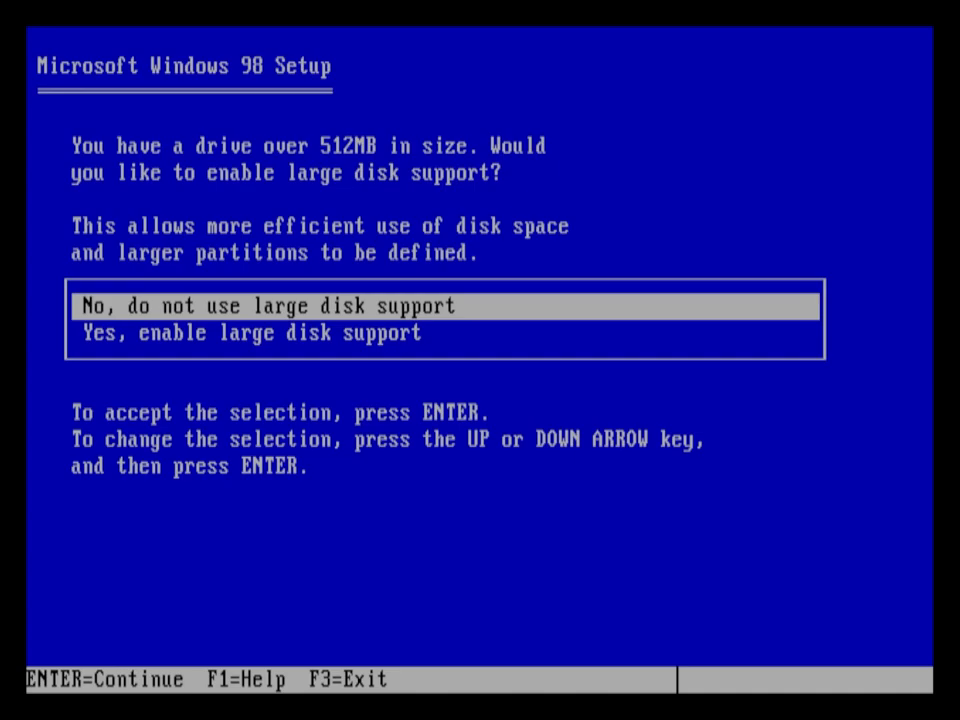
{"action": "key", "text": "Down"}
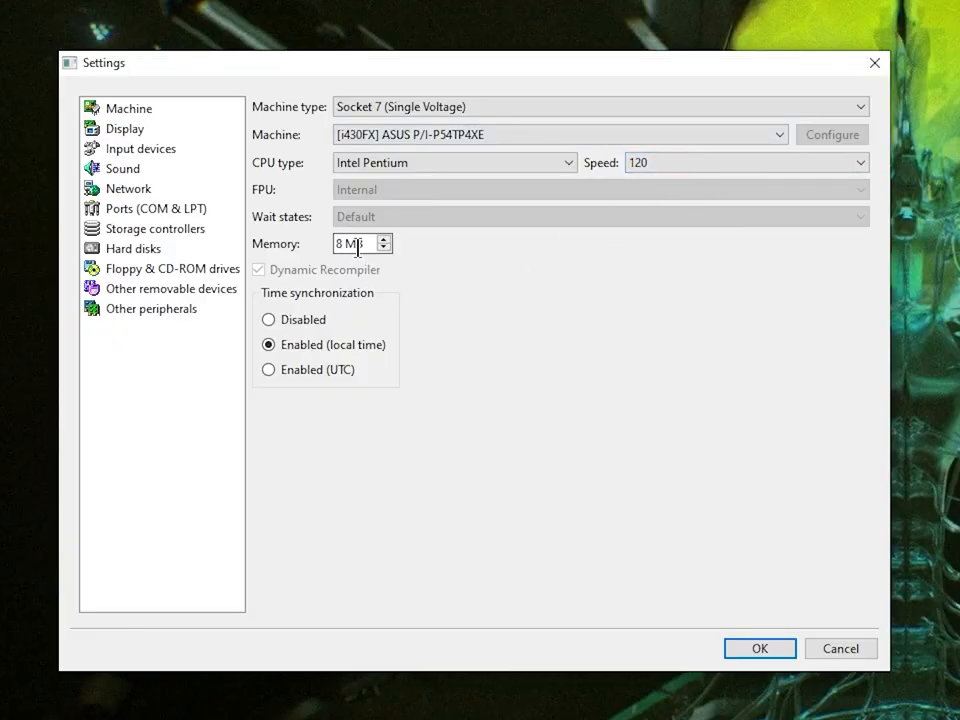
Step: Choose Socket 7 (Single Voltage) machine type and pick an Intel Pentium CPU speed
{"action": "left_click", "coordinate": [760, 648]}
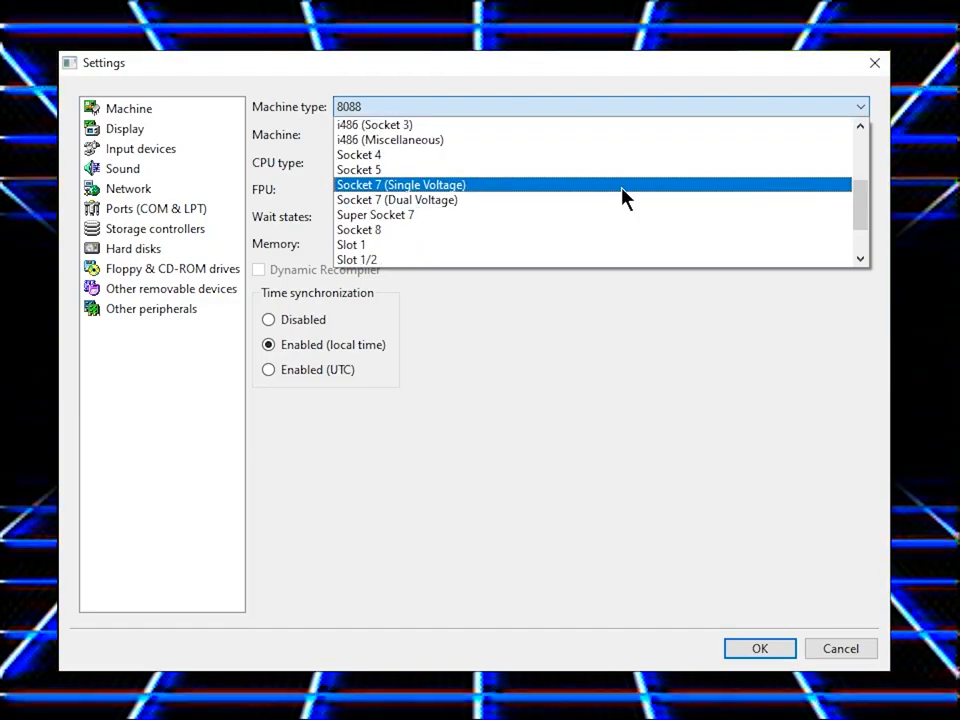
{"action": "left_click", "coordinate": [400, 184]}
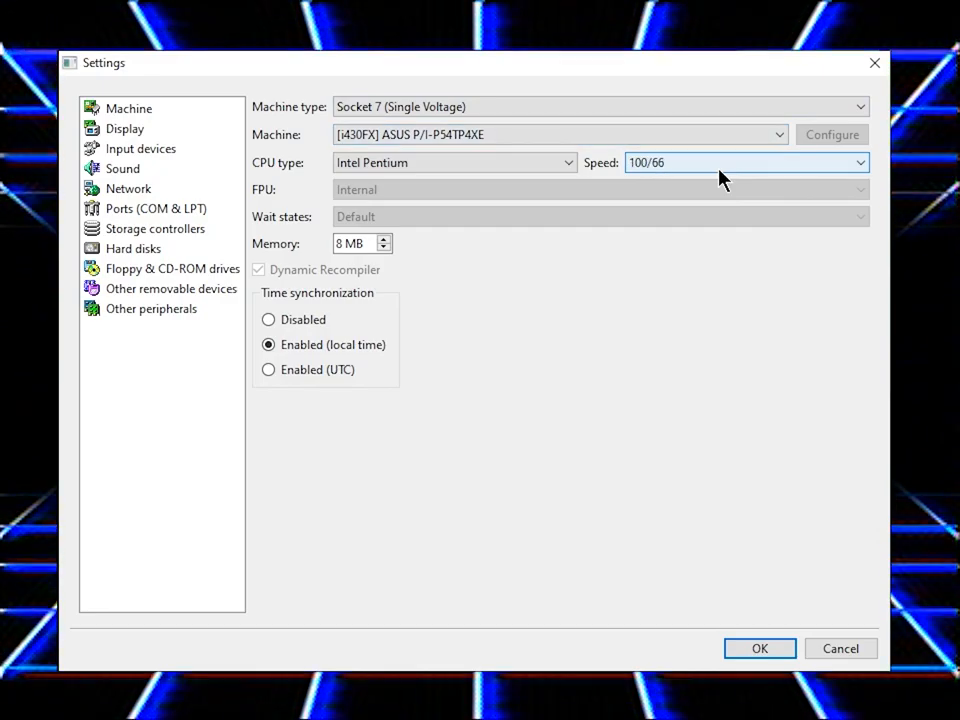
{"action": "left_click", "coordinate": [744, 162]}
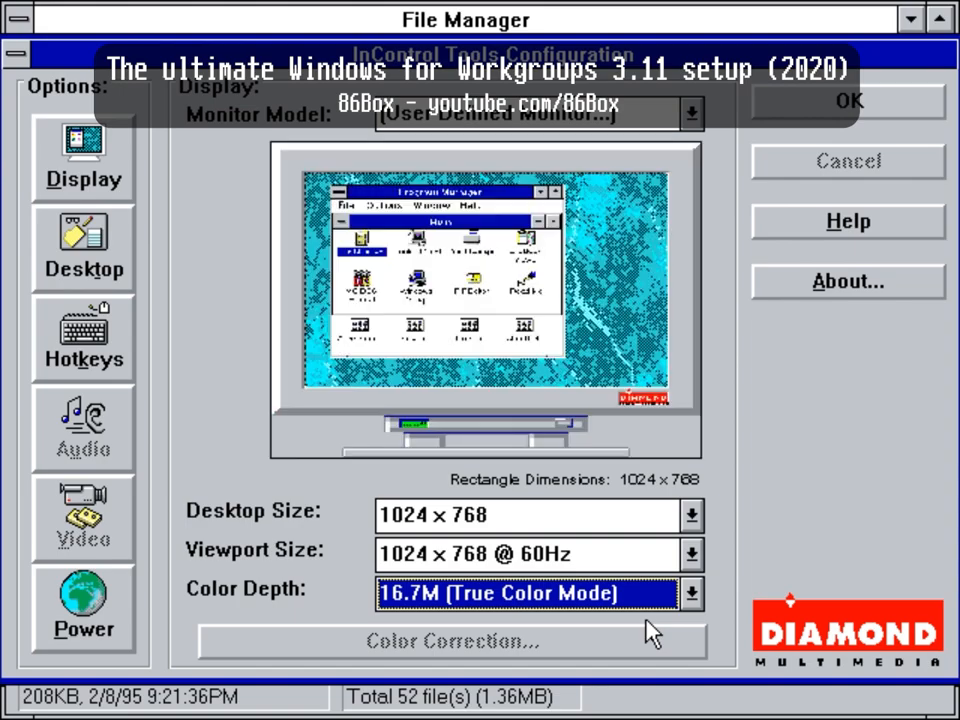
{"action": "mouse_move", "coordinate": [724, 364]}
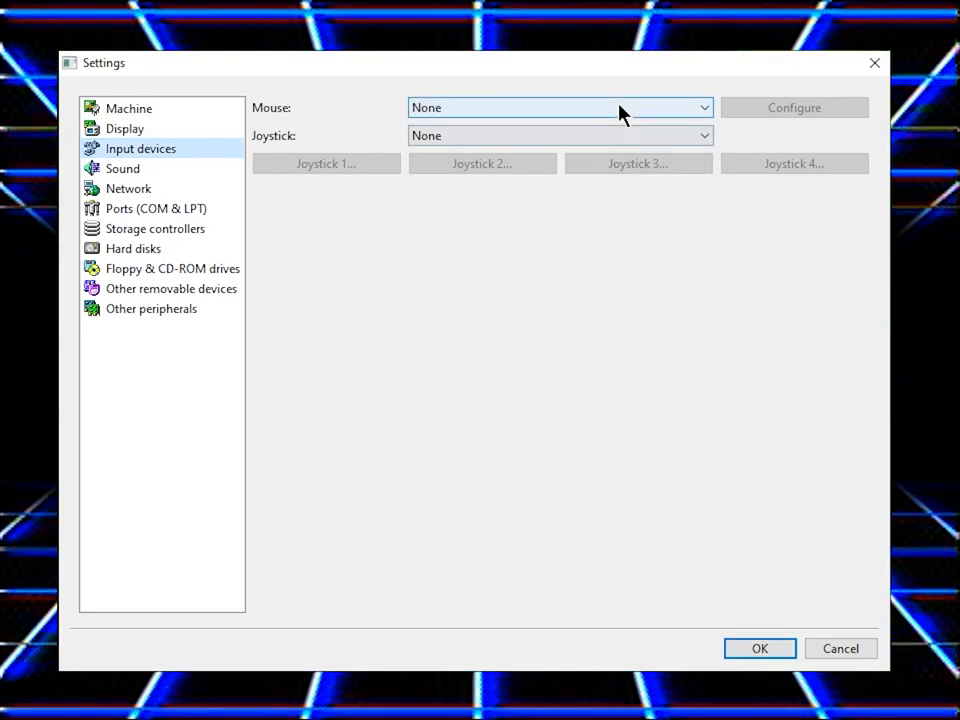
Step: Set the mouse to a two-button Standard PS/2 Mouse
{"action": "left_click", "coordinate": [560, 108]}
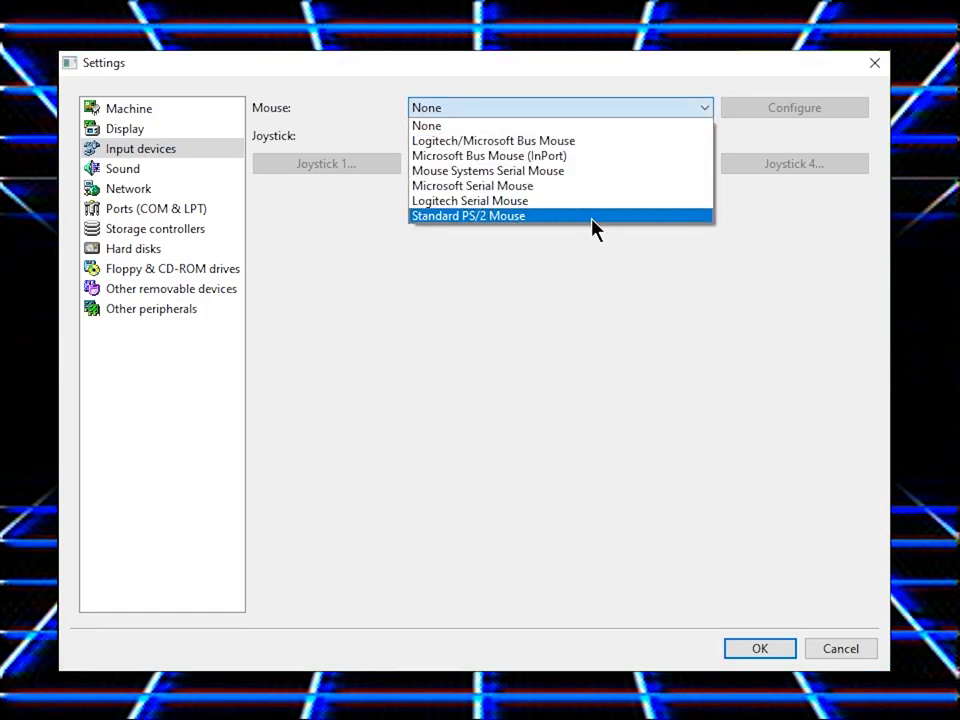
{"action": "left_click", "coordinate": [468, 216]}
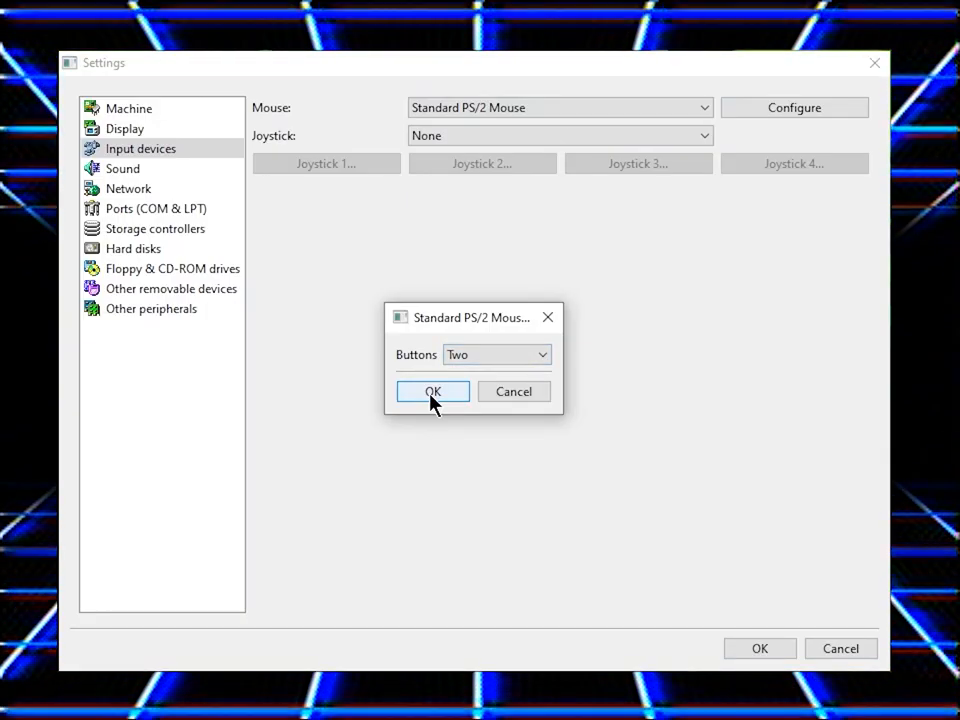
{"action": "left_click", "coordinate": [432, 390]}
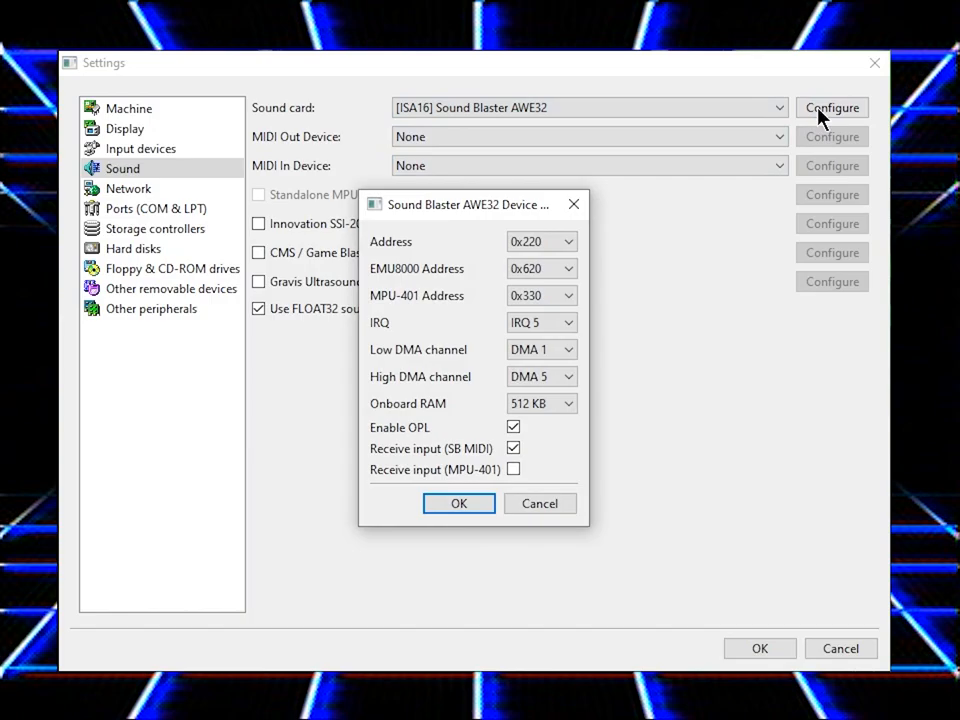
Step: Give the Sound Blaster AWE32 Roland CM-32L Emulation MIDI output and reach the network settings
{"action": "left_click", "coordinate": [540, 404]}
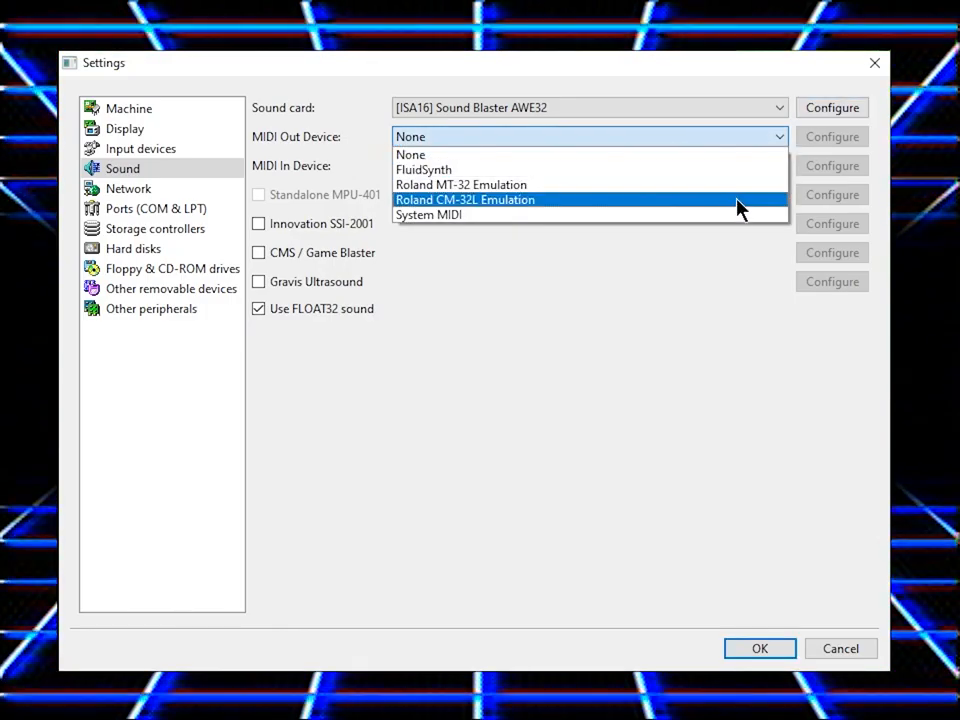
{"action": "left_click", "coordinate": [428, 214]}
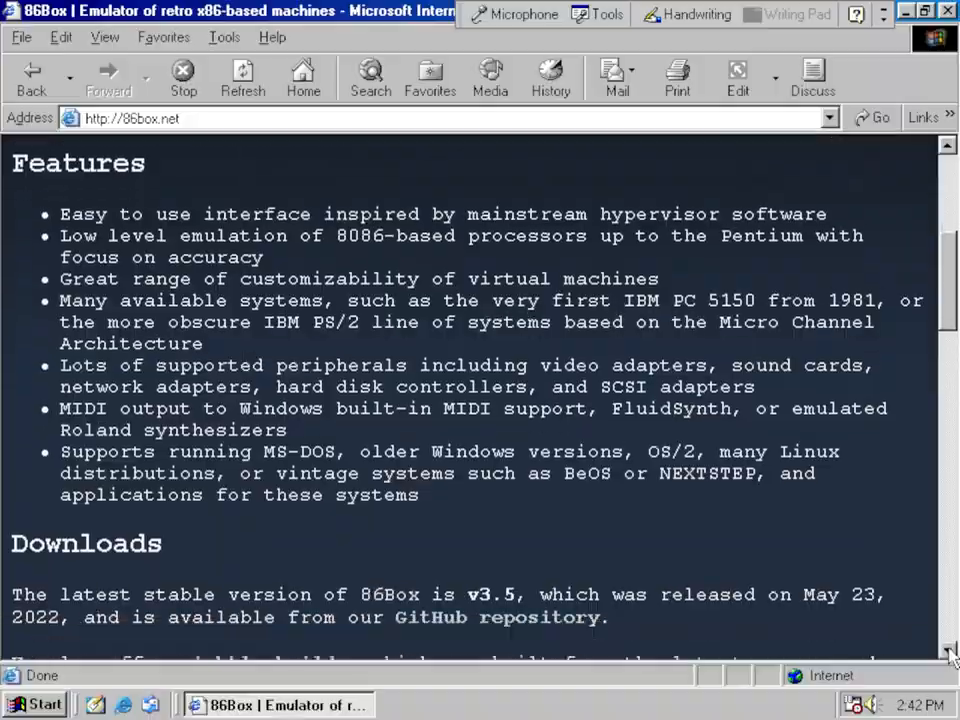
{"action": "scroll", "scroll_direction": "down", "scroll_amount": 3}
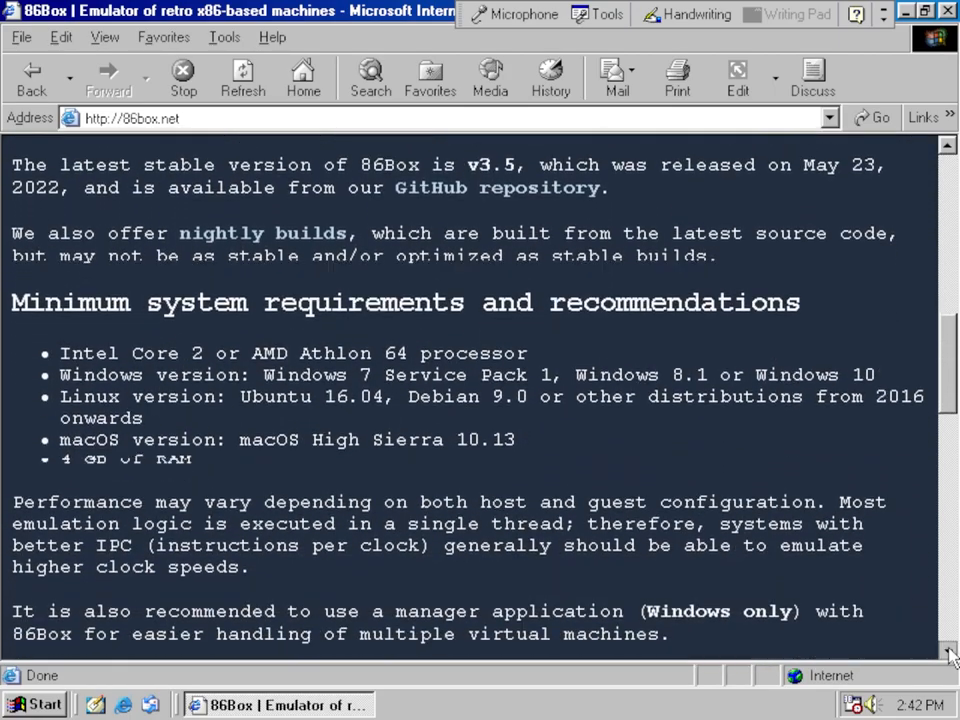
{"action": "scroll", "scroll_direction": "down", "scroll_amount": 3}
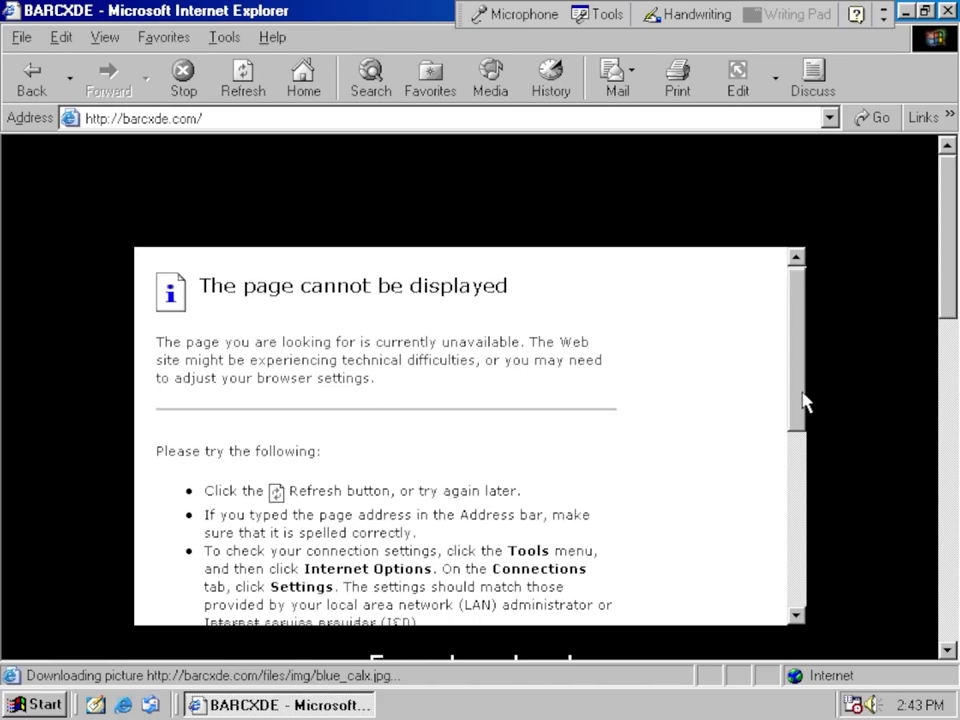
{"action": "scroll", "scroll_direction": "down", "scroll_amount": 3}
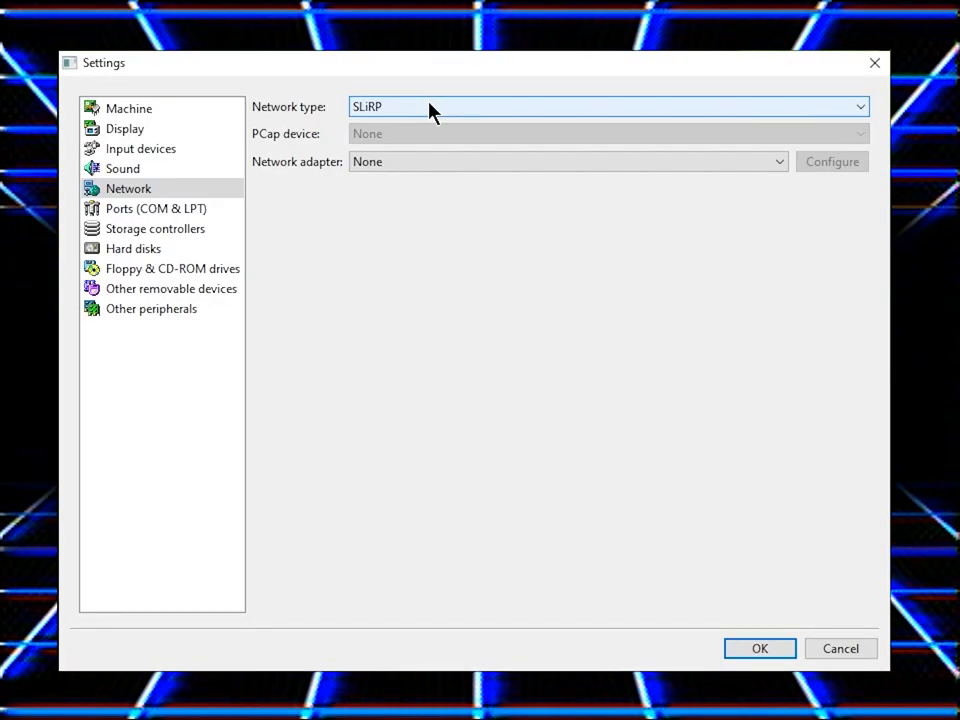
Step: Add the [PCI] AMD PCnet-PCI II network adapter and confirm its settings
{"action": "left_click", "coordinate": [568, 160]}
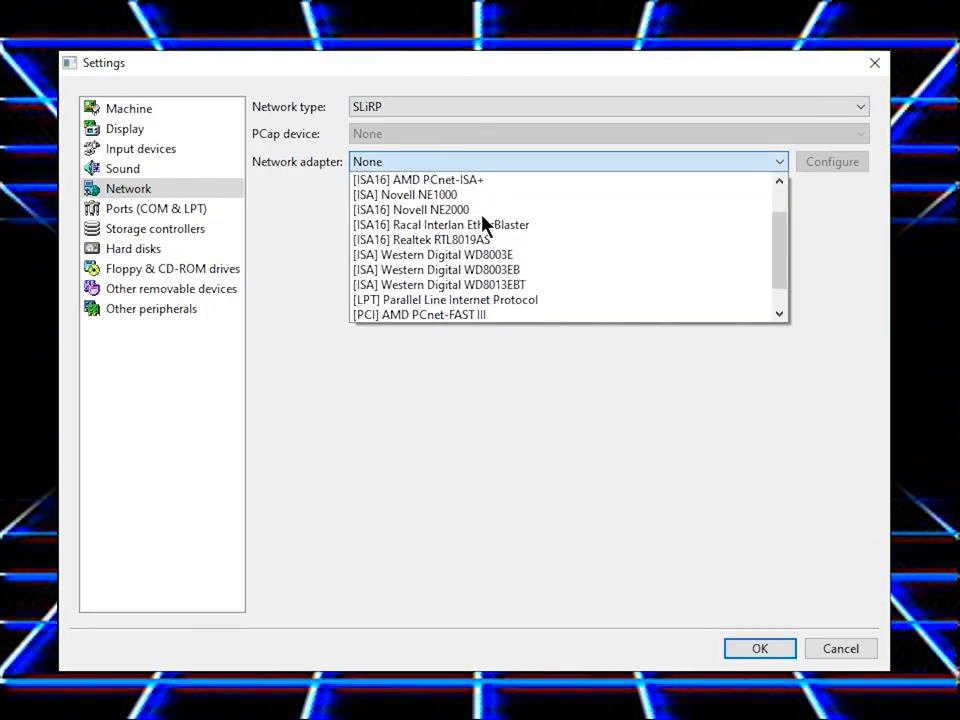
{"action": "left_click", "coordinate": [418, 314]}
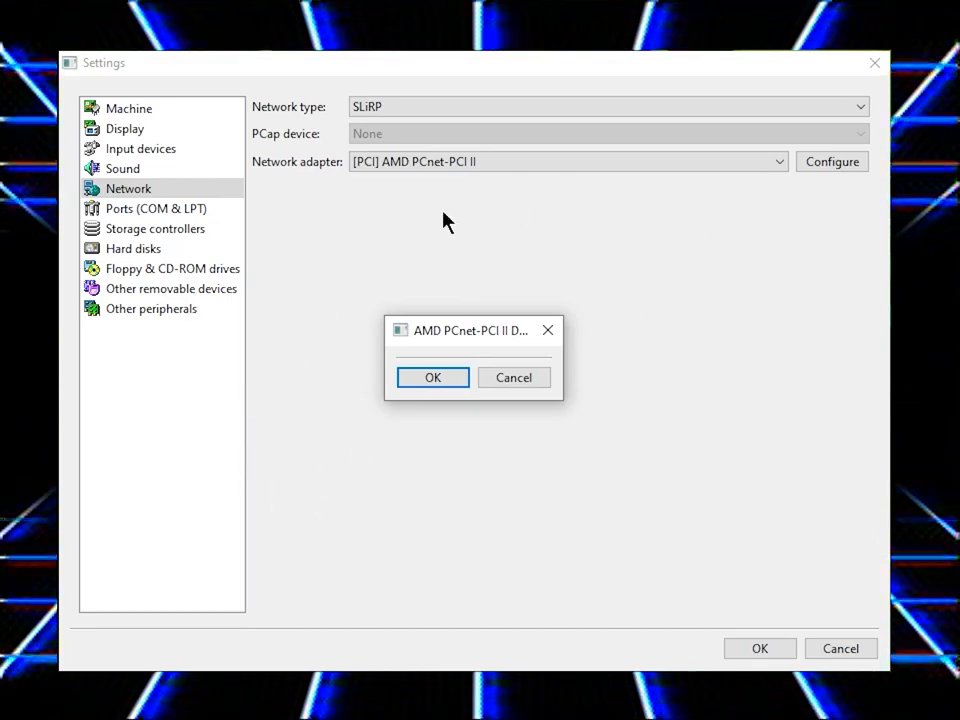
{"action": "left_click", "coordinate": [156, 228]}
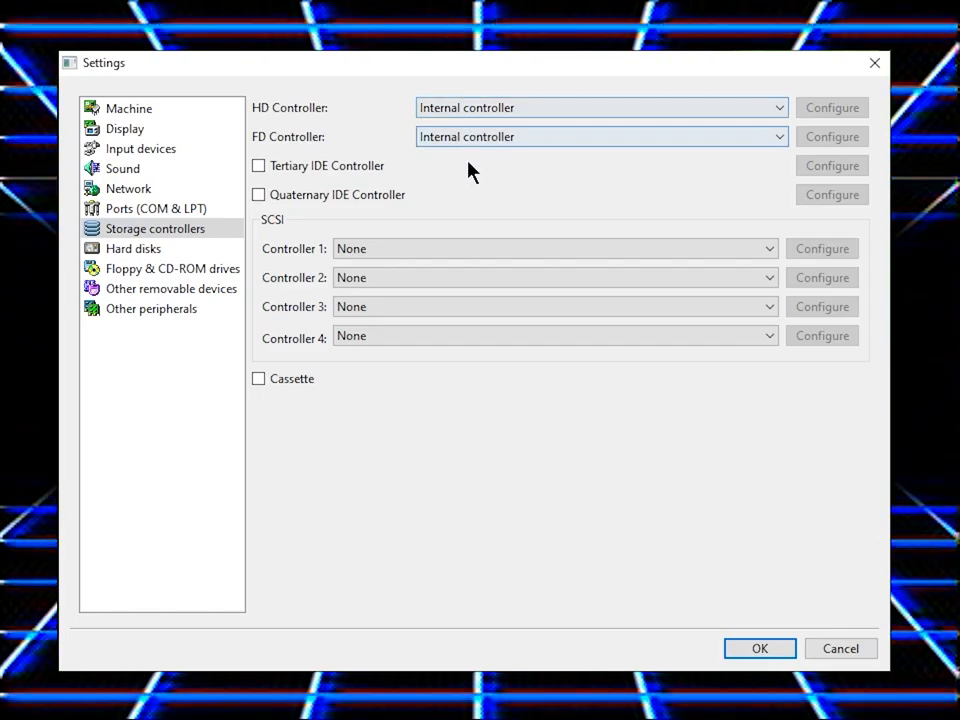
{"action": "left_click", "coordinate": [132, 248]}
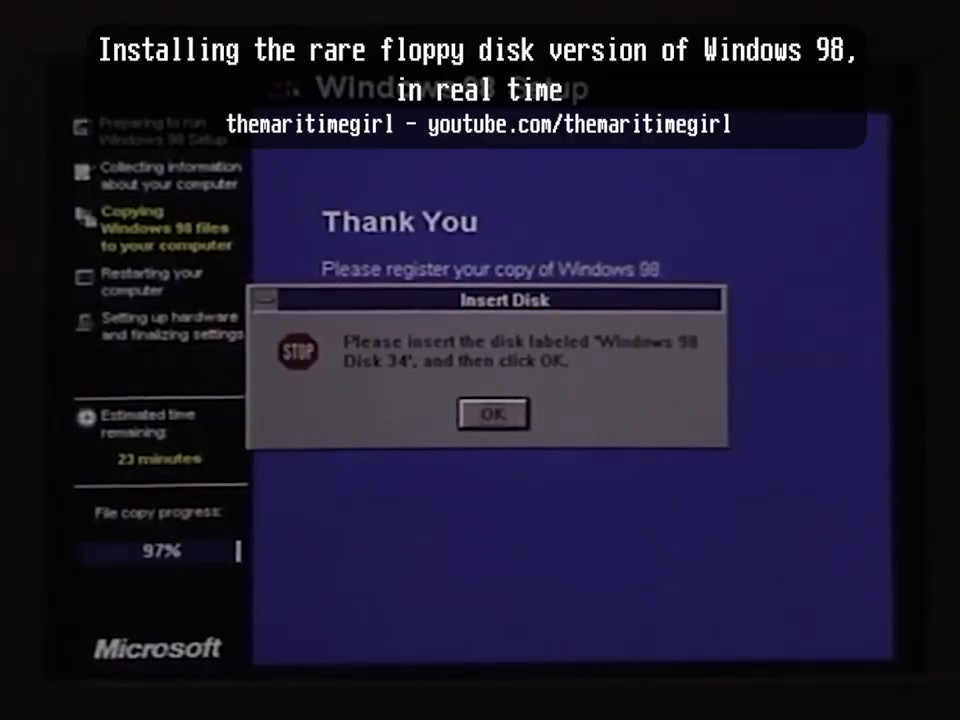
{"action": "left_click", "coordinate": [492, 414]}
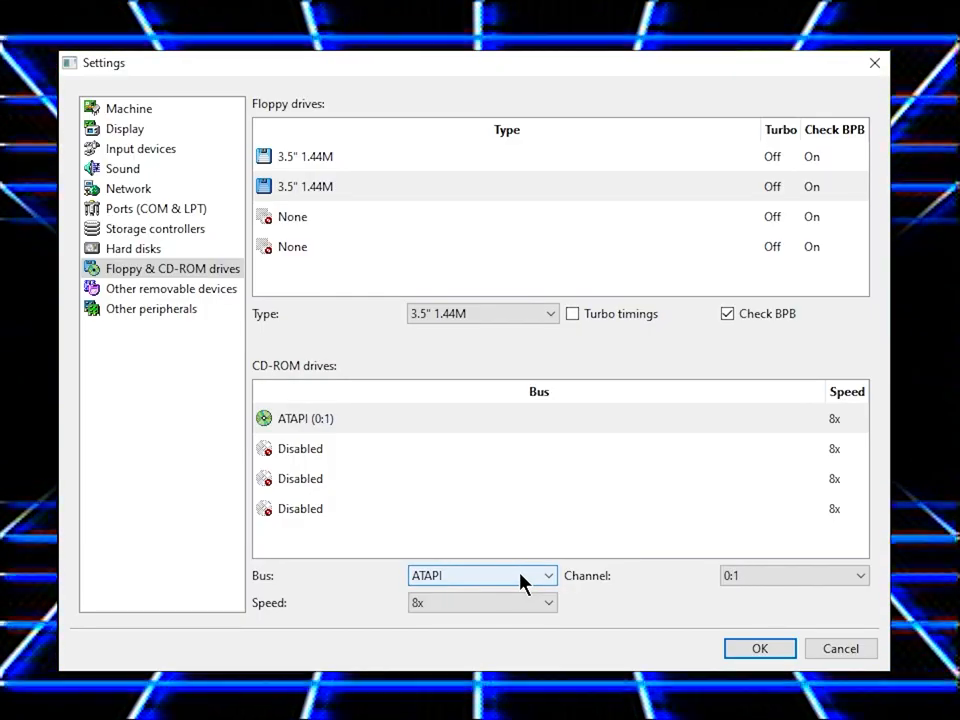
Step: Put the CD-ROM on ATAPI channel 1:0 at 52x and enable the POST card
{"action": "left_click", "coordinate": [792, 576]}
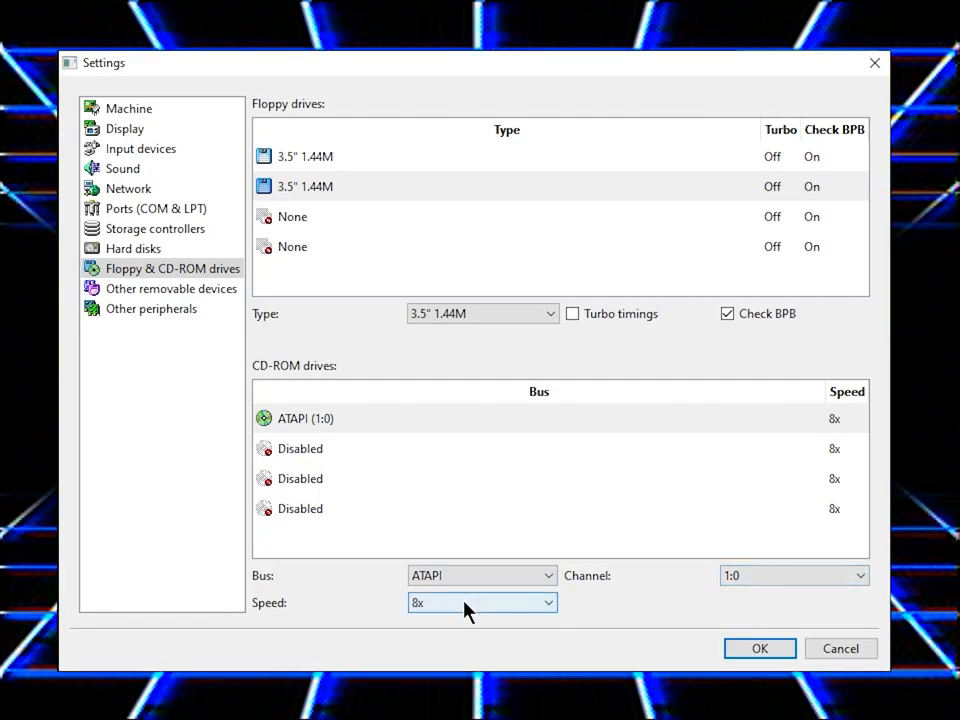
{"action": "left_click", "coordinate": [482, 602]}
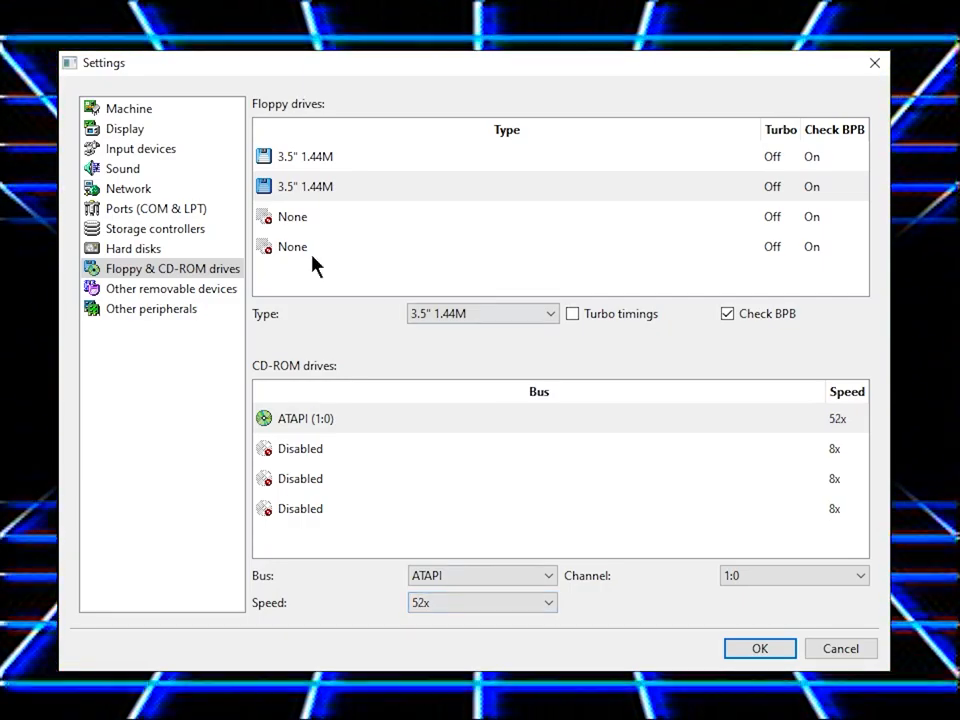
{"action": "left_click", "coordinate": [152, 308]}
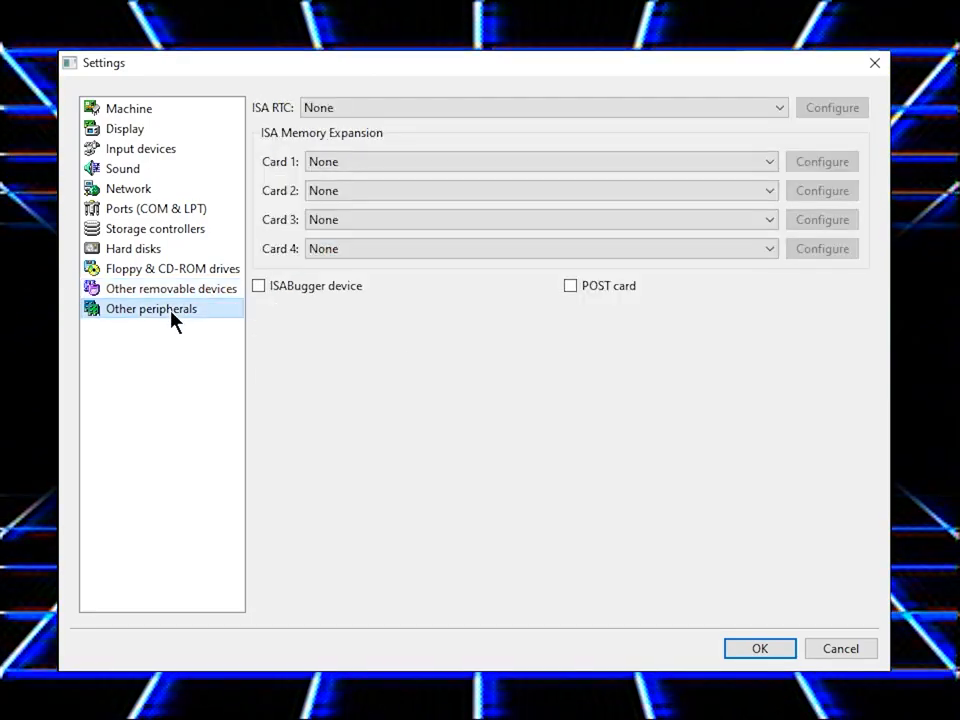
{"action": "left_click", "coordinate": [570, 284]}
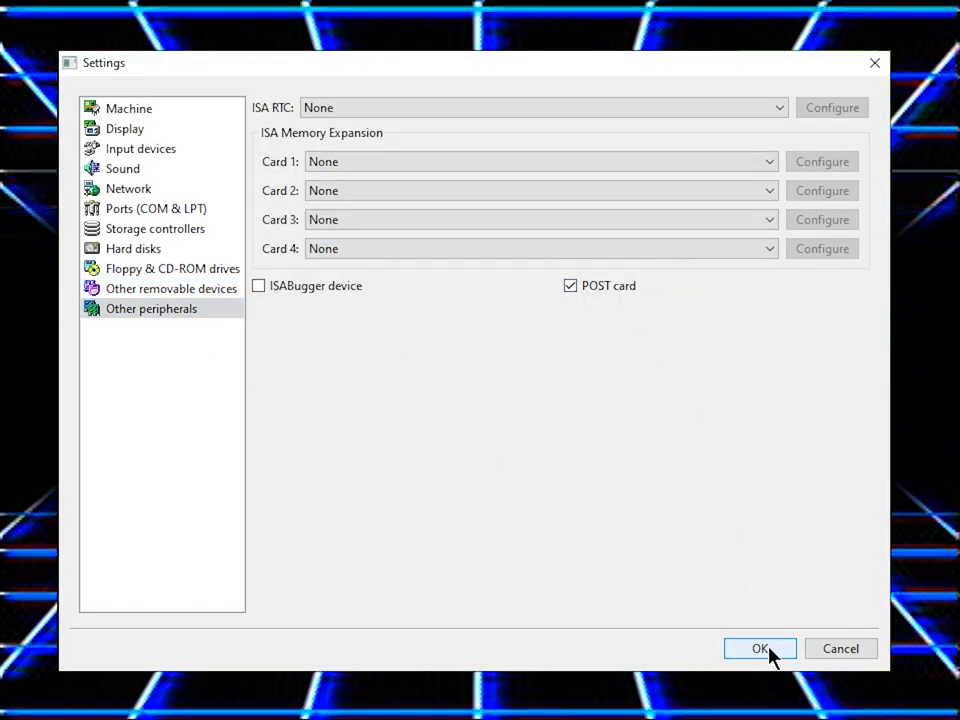
Step: Apply the machine settings, then set IDE drives to Auto and run HDD auto-detection in the Award BIOS
{"action": "left_click", "coordinate": [760, 648]}
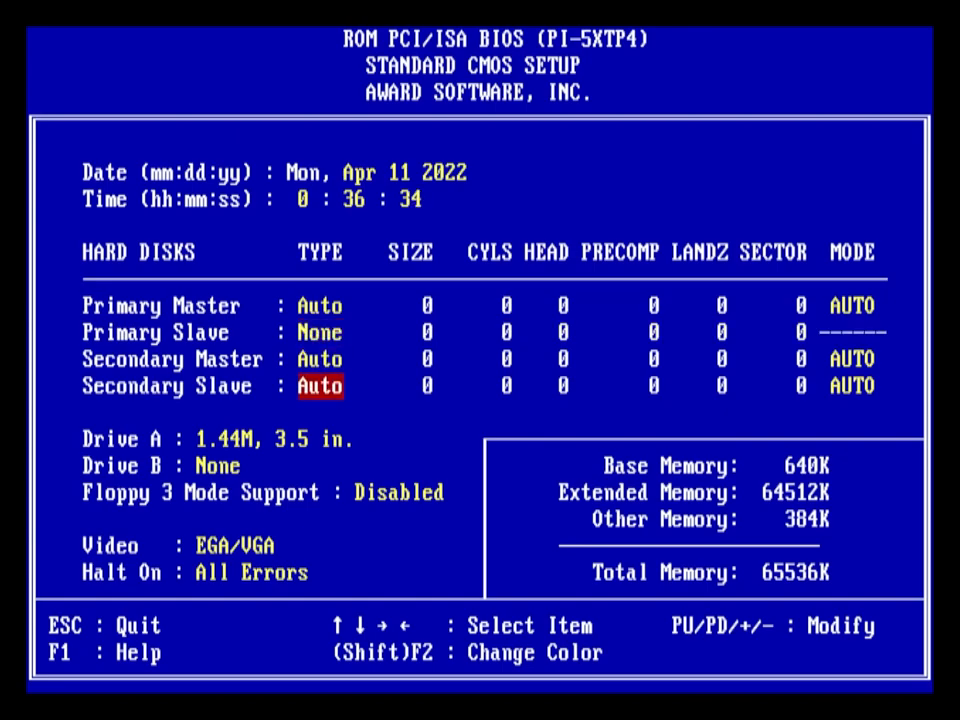
{"action": "key", "text": "PageDown"}
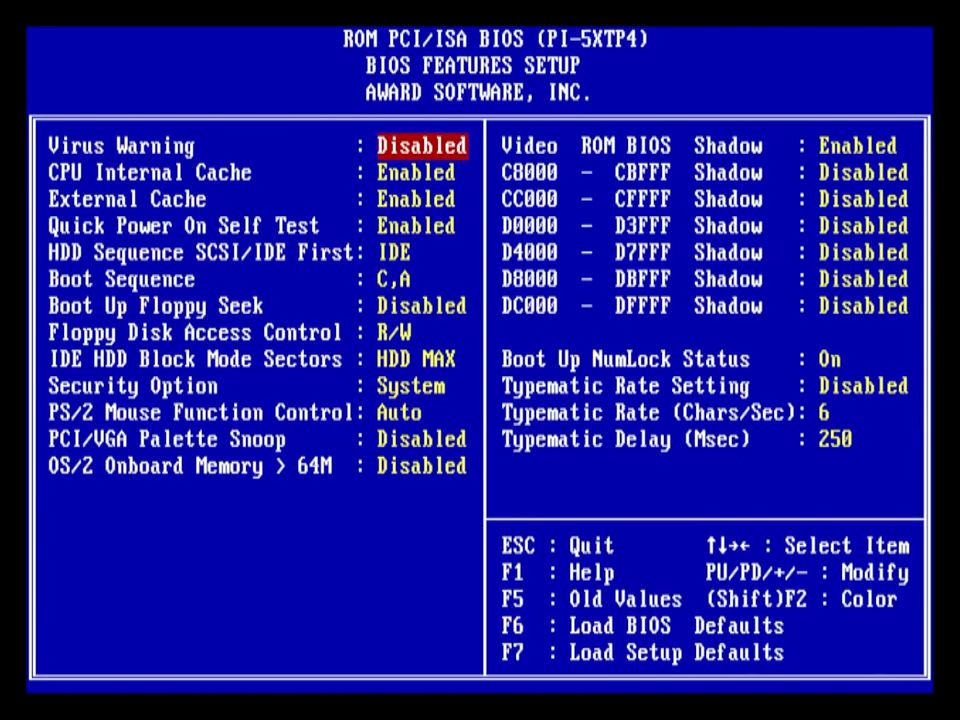
{"action": "key", "text": "Down"}
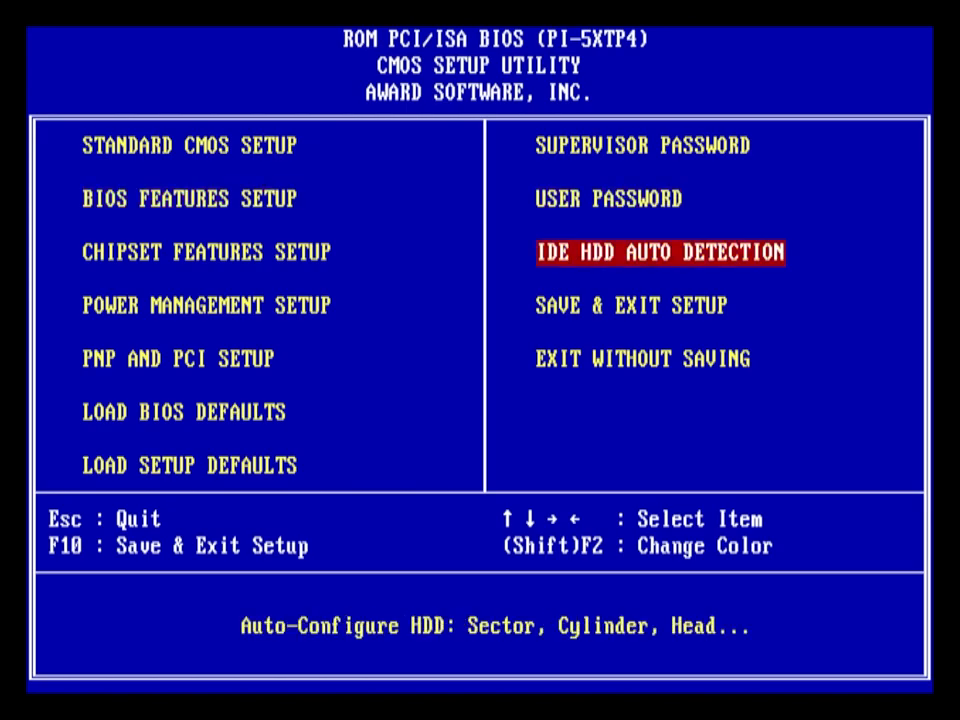
{"action": "left_click", "coordinate": [632, 304]}
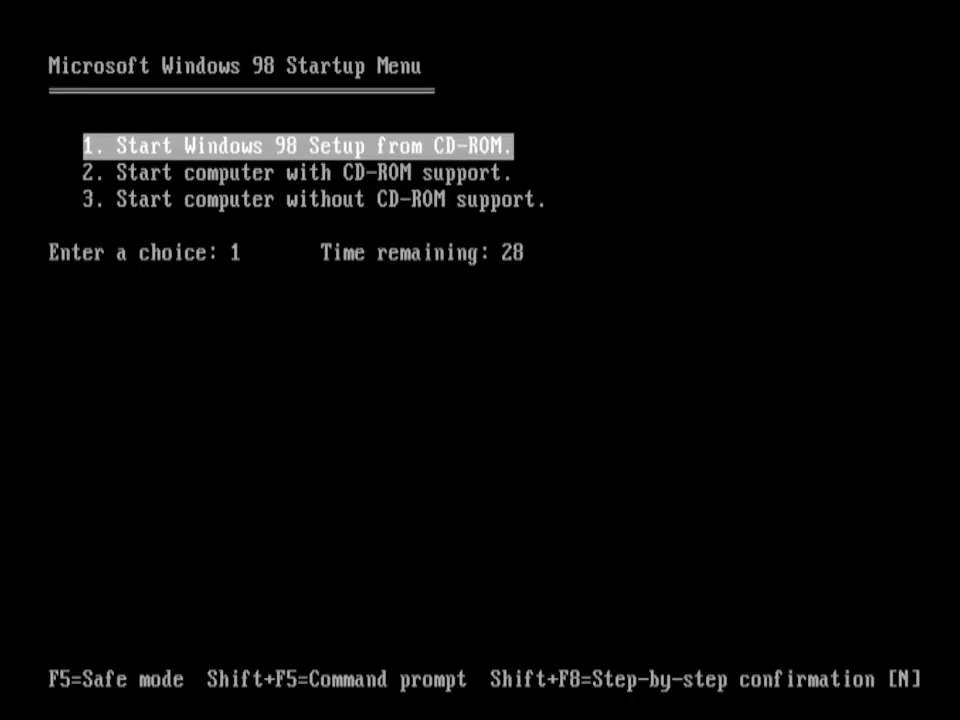
Step: Start Windows 98 Setup from CD-ROM with large disk support enabled
{"action": "key", "text": "enter"}
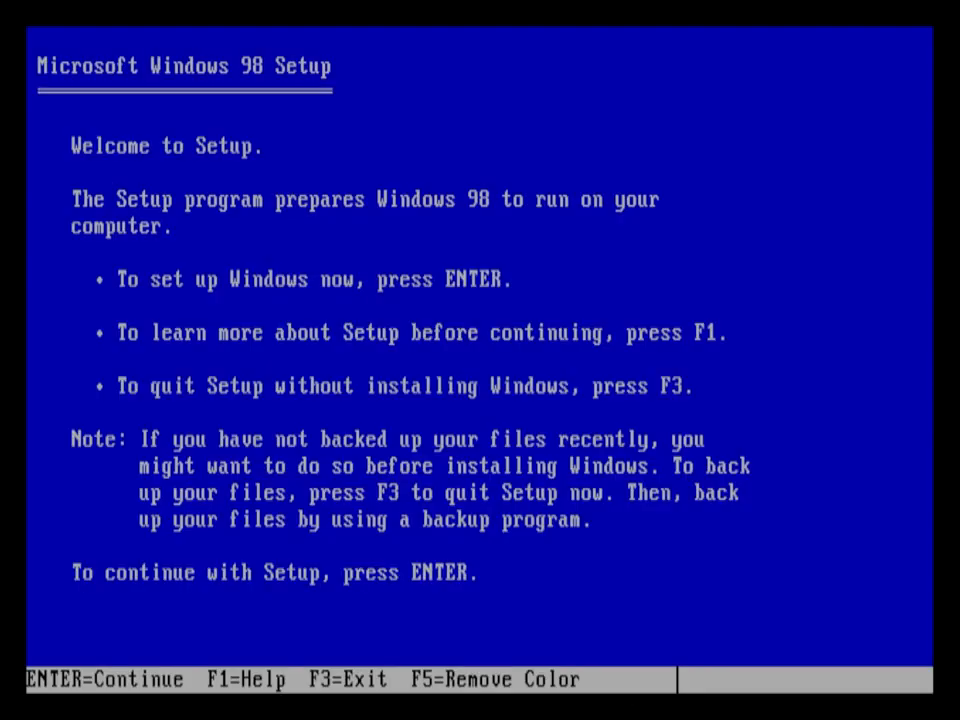
{"action": "key", "text": "enter"}
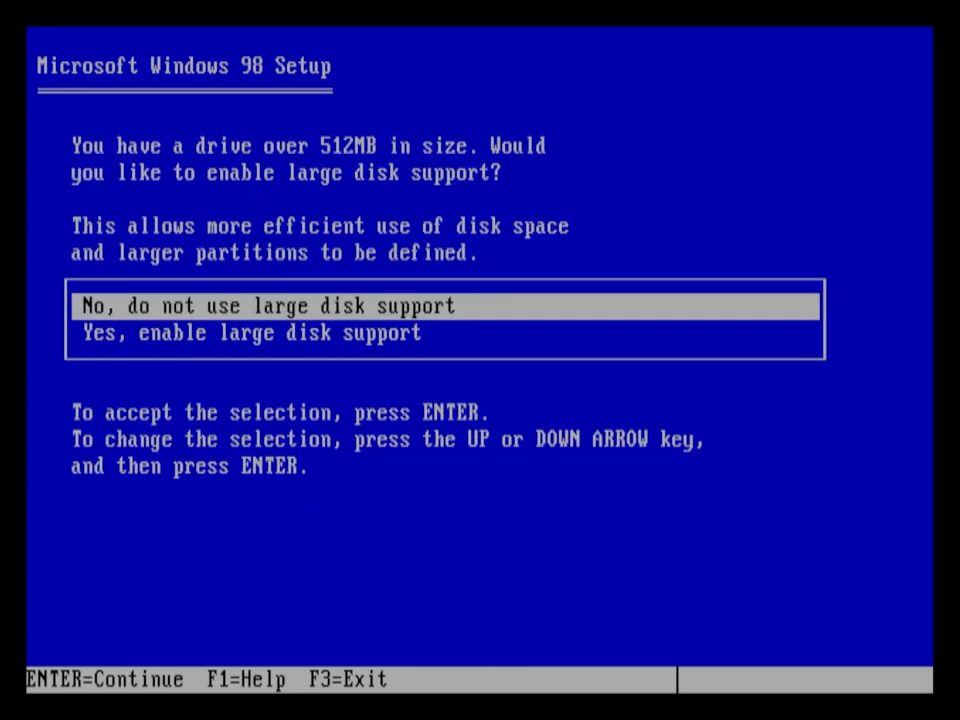
{"action": "key", "text": "Down"}
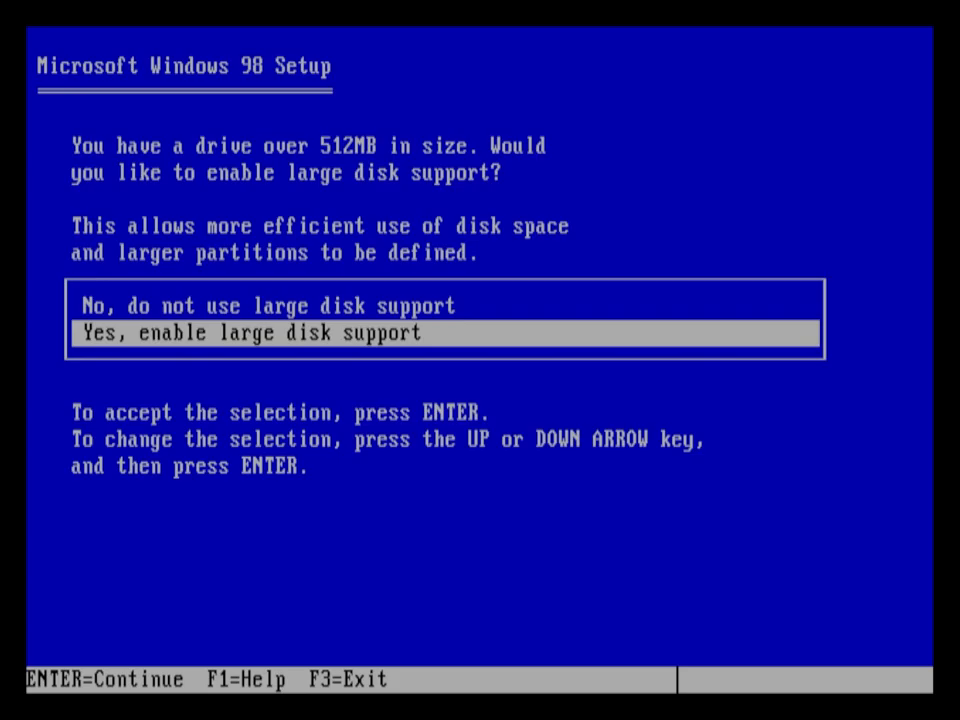
{"action": "key", "text": "enter"}
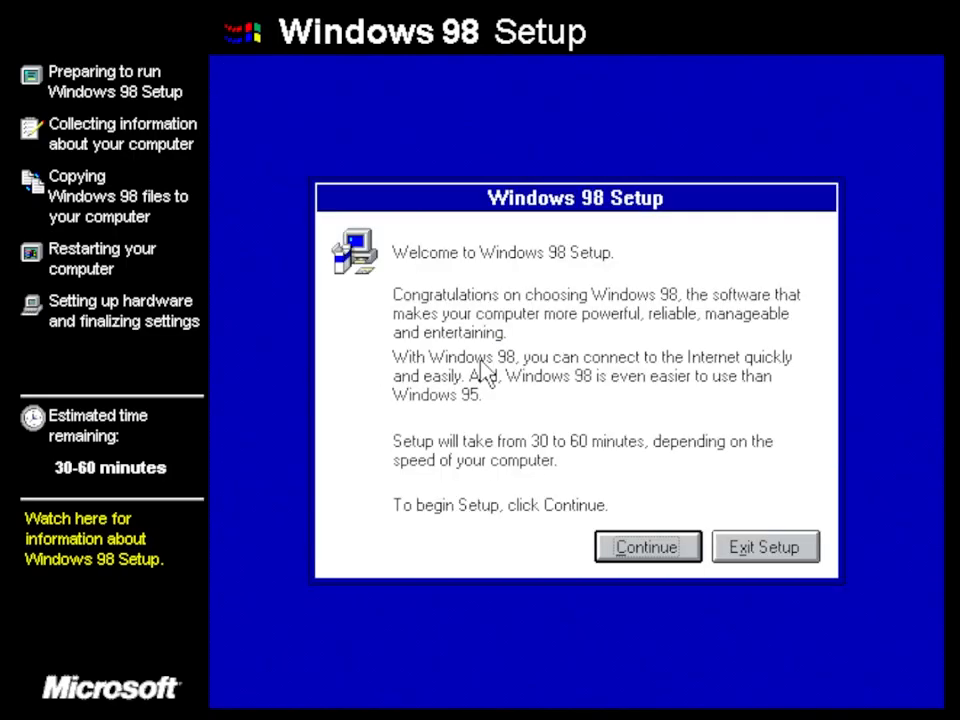
Step: Begin graphical setup, choose the Custom setup type and accept the selected components
{"action": "left_click", "coordinate": [646, 548]}
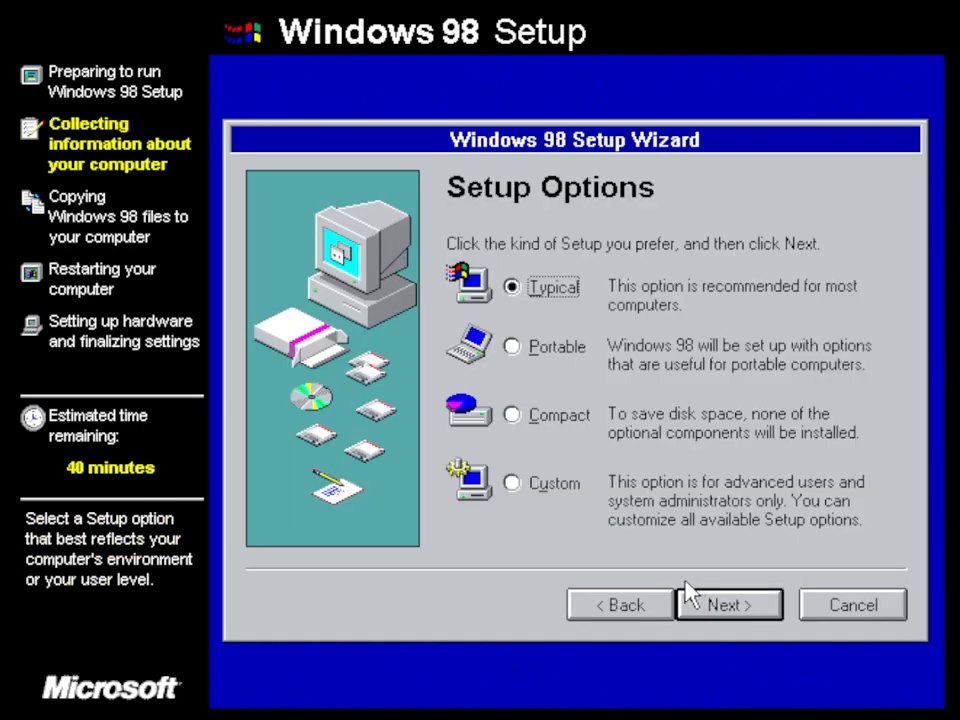
{"action": "left_click", "coordinate": [512, 482]}
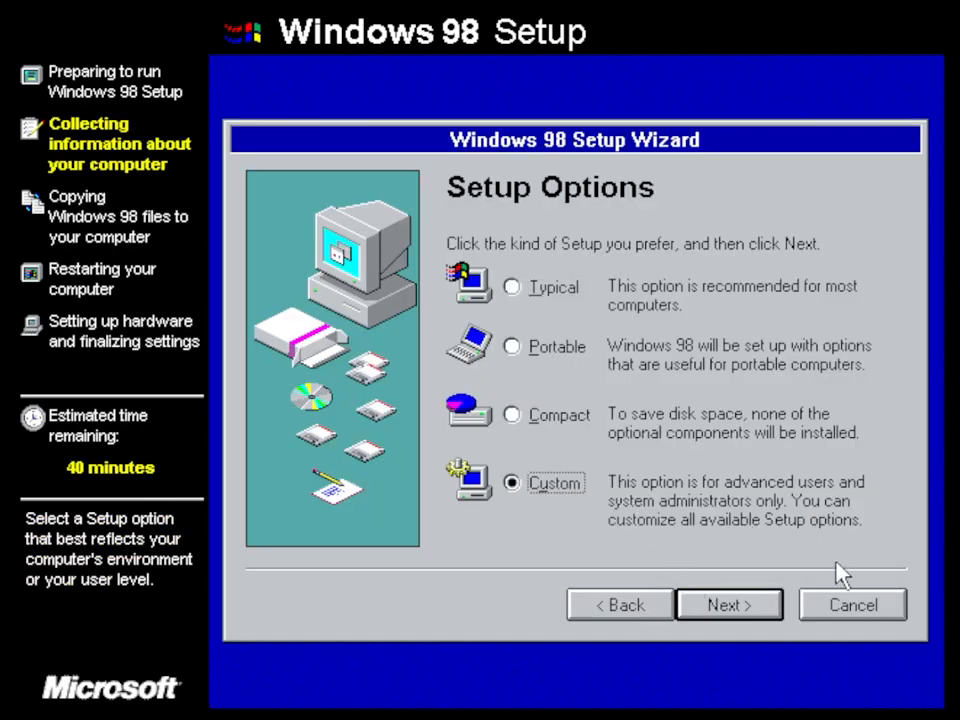
{"action": "left_click", "coordinate": [728, 604]}
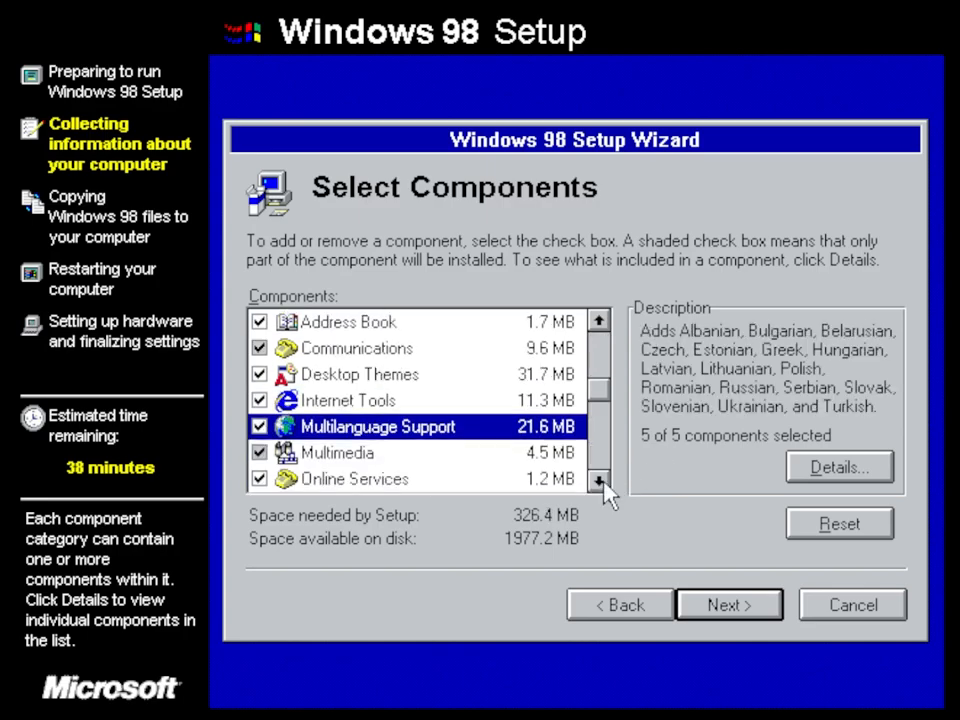
{"action": "left_click", "coordinate": [728, 604]}
{"action": "type", "text": "greatestpceve"}
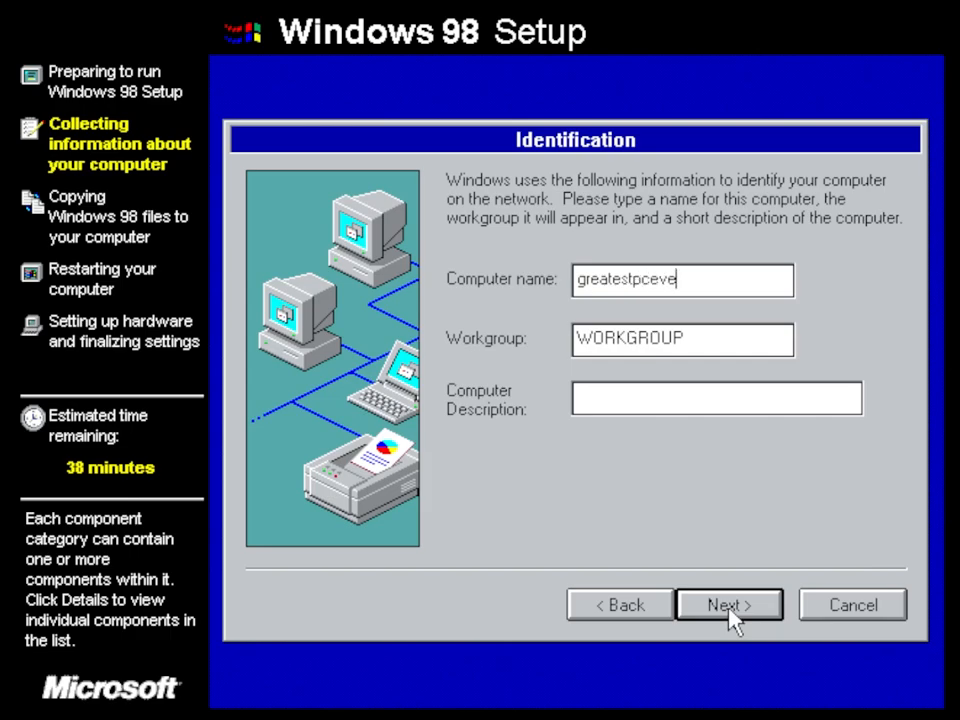
Step: Confirm computer name, United States location and restart the computer
{"action": "left_click", "coordinate": [728, 604]}
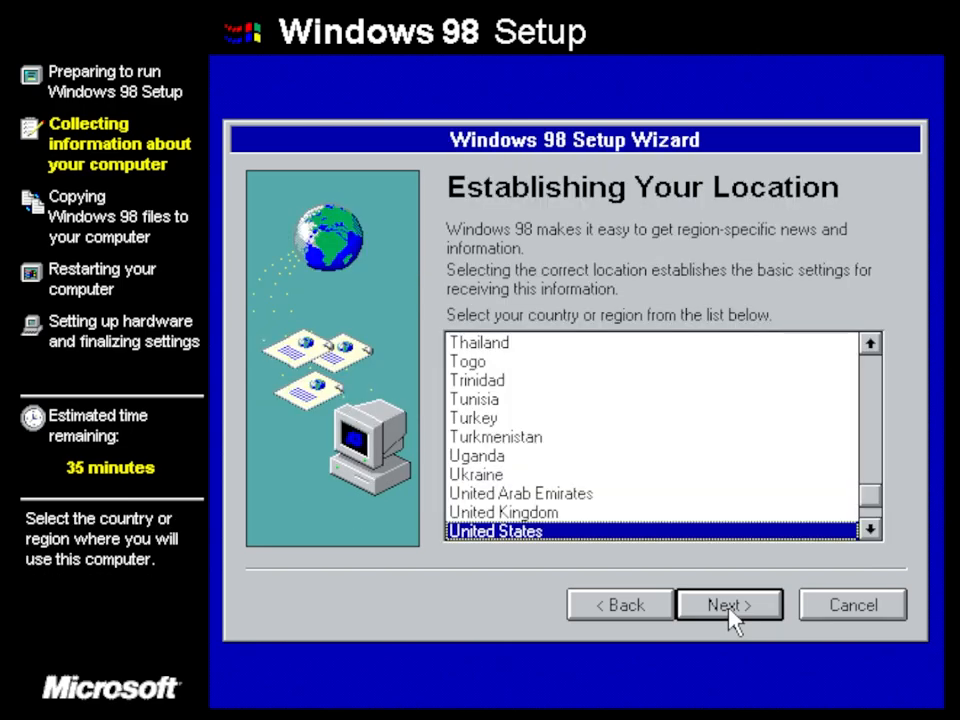
{"action": "left_click", "coordinate": [728, 604]}
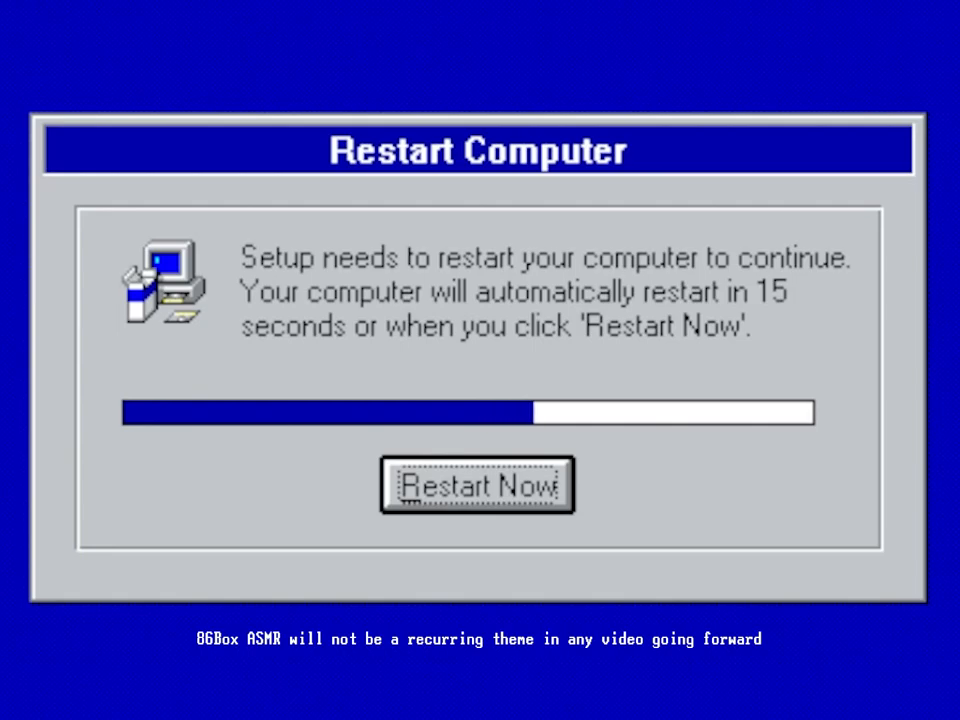
{"action": "left_click", "coordinate": [476, 486]}
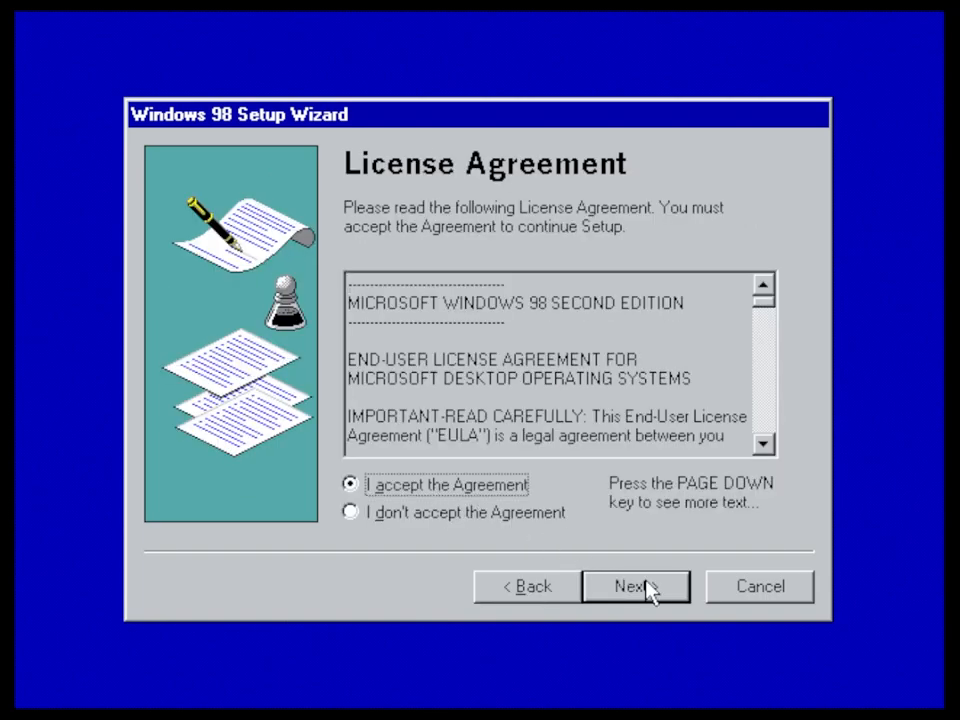
Step: Accept the license agreement and restart now to continue installing
{"action": "left_click", "coordinate": [636, 586]}
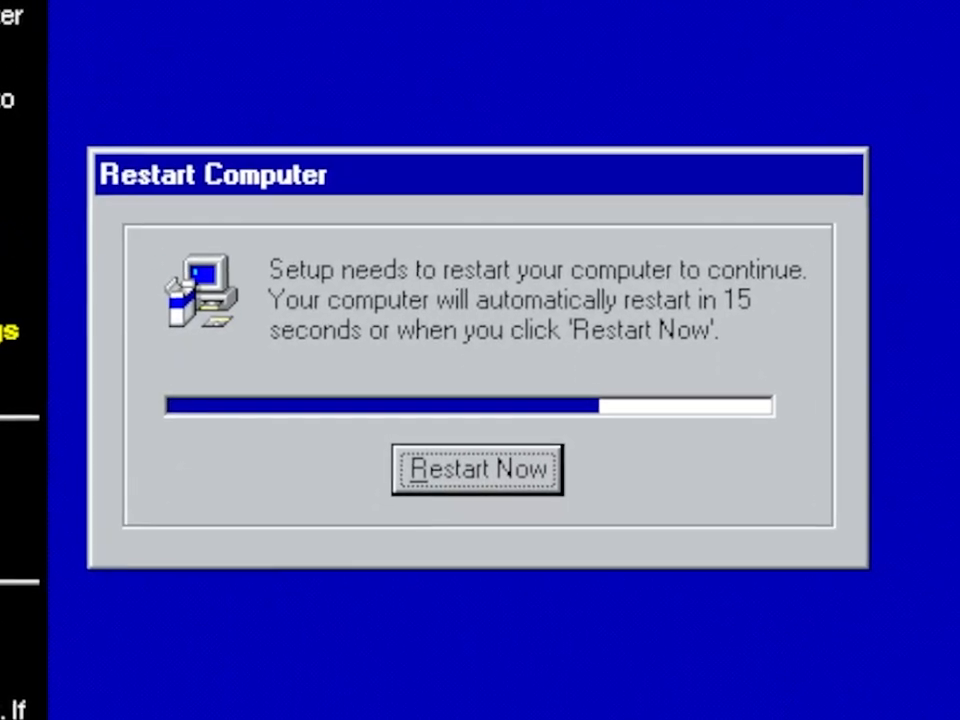
{"action": "left_click", "coordinate": [476, 468]}
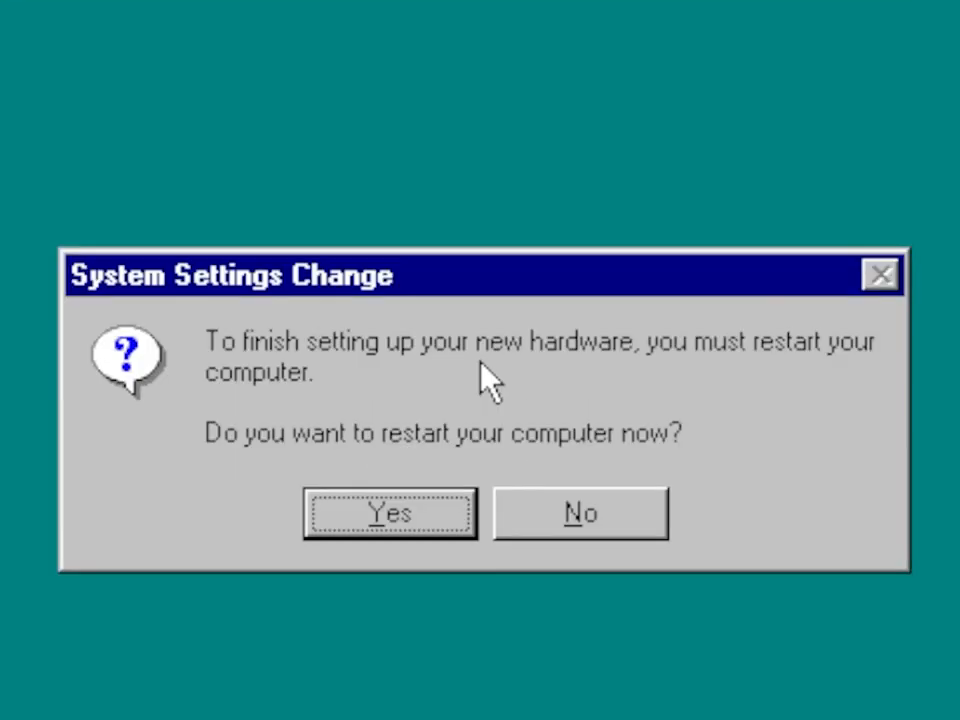
Step: Restart to finish hardware setup and close the Welcome to Windows 98 window
{"action": "left_click", "coordinate": [388, 512]}
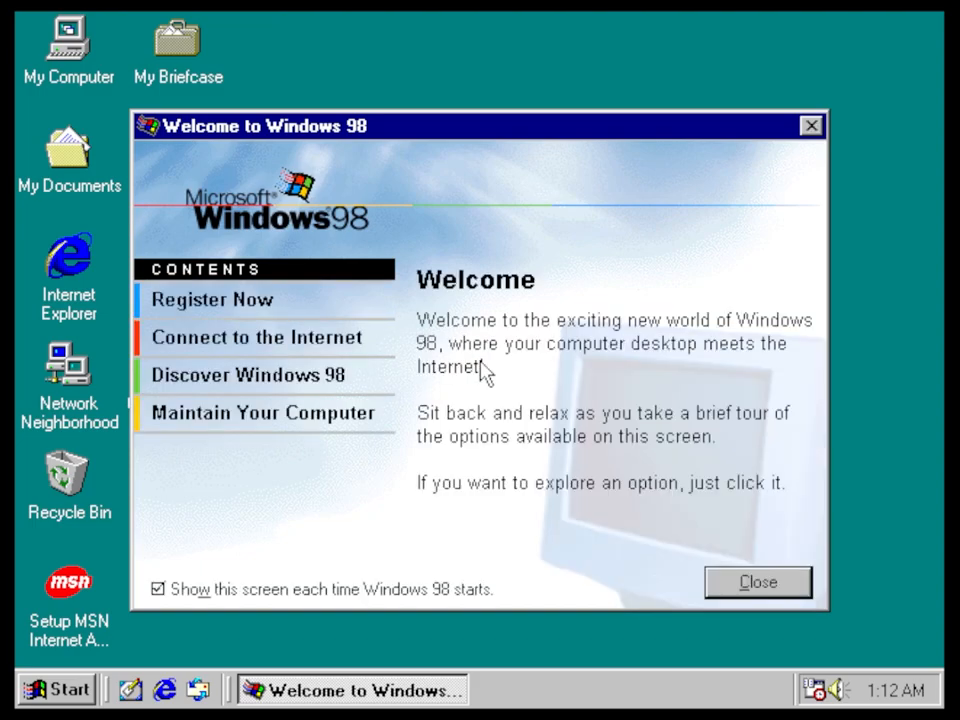
{"action": "left_click", "coordinate": [756, 582]}
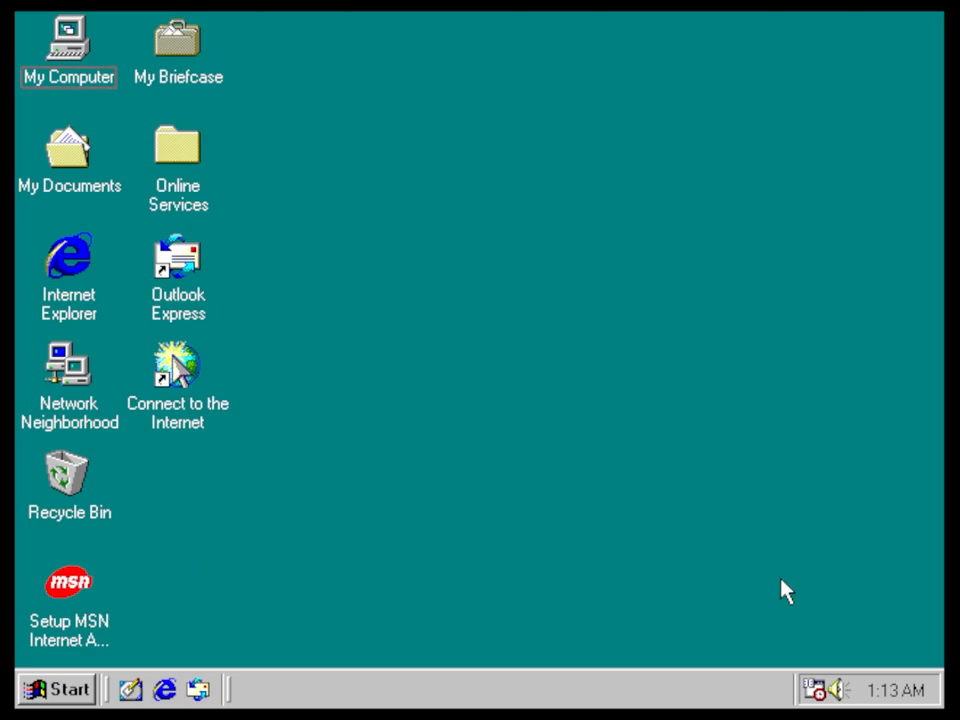
Step: Set Display Properties to 800x600 True Color (32 bit), applied without restarting
{"action": "right_click", "coordinate": [456, 304]}
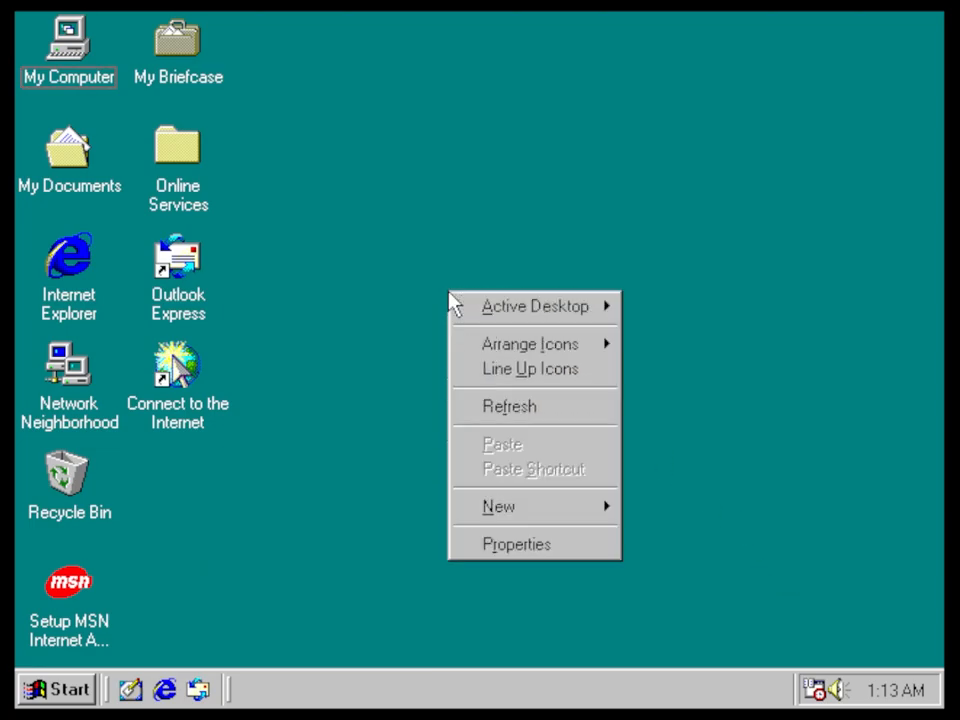
{"action": "left_click", "coordinate": [500, 550]}
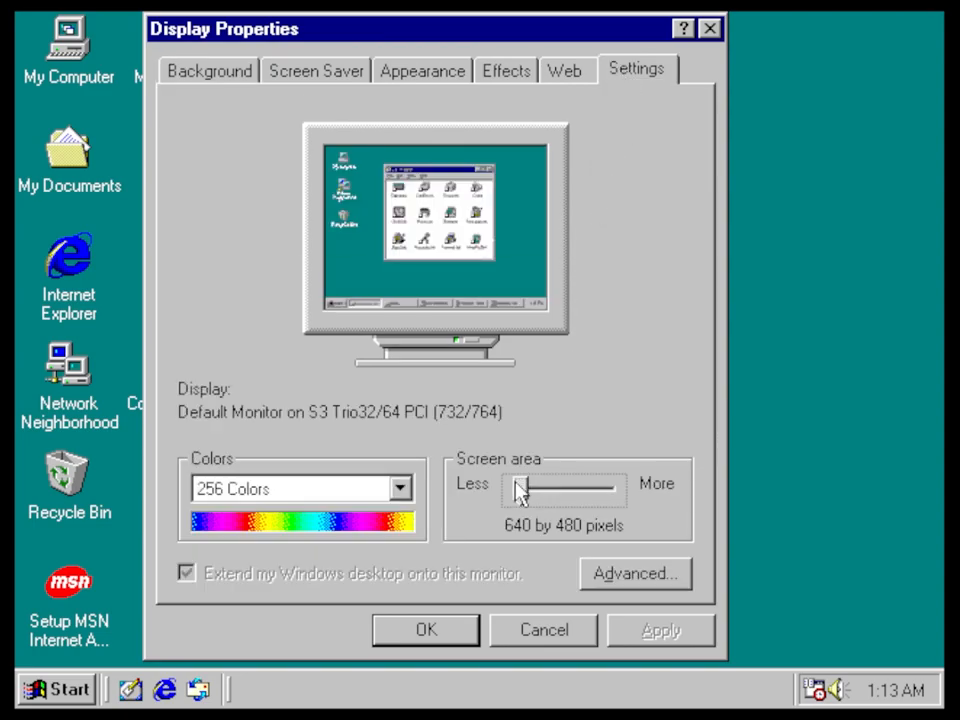
{"action": "left_click_drag", "start_coordinate": [520, 488], "coordinate": [550, 488]}
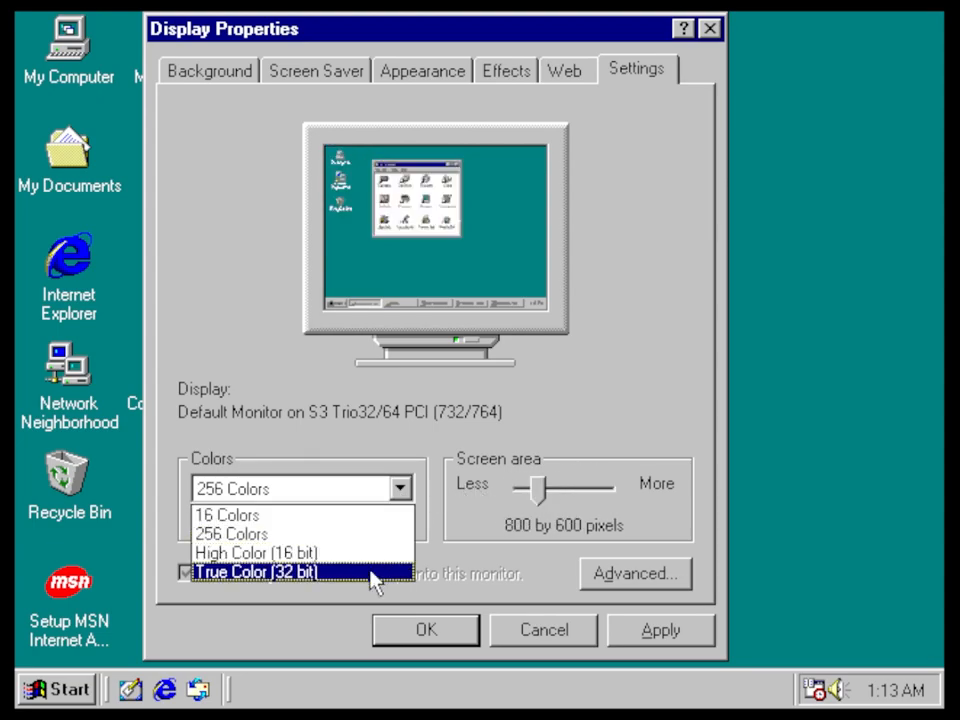
{"action": "left_click", "coordinate": [260, 572]}
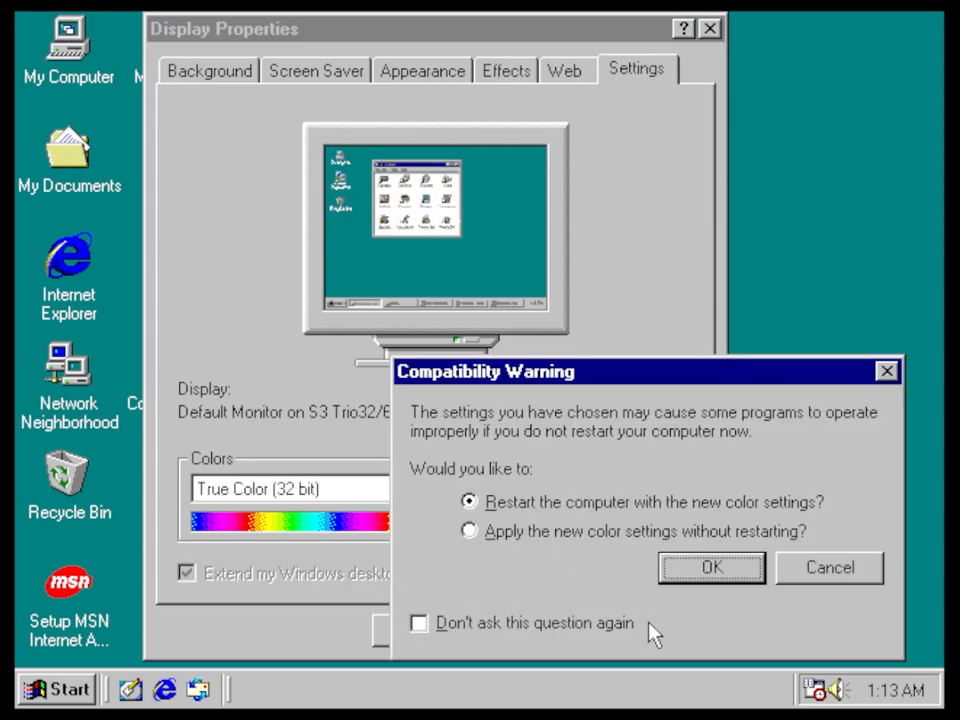
{"action": "left_click", "coordinate": [468, 532]}
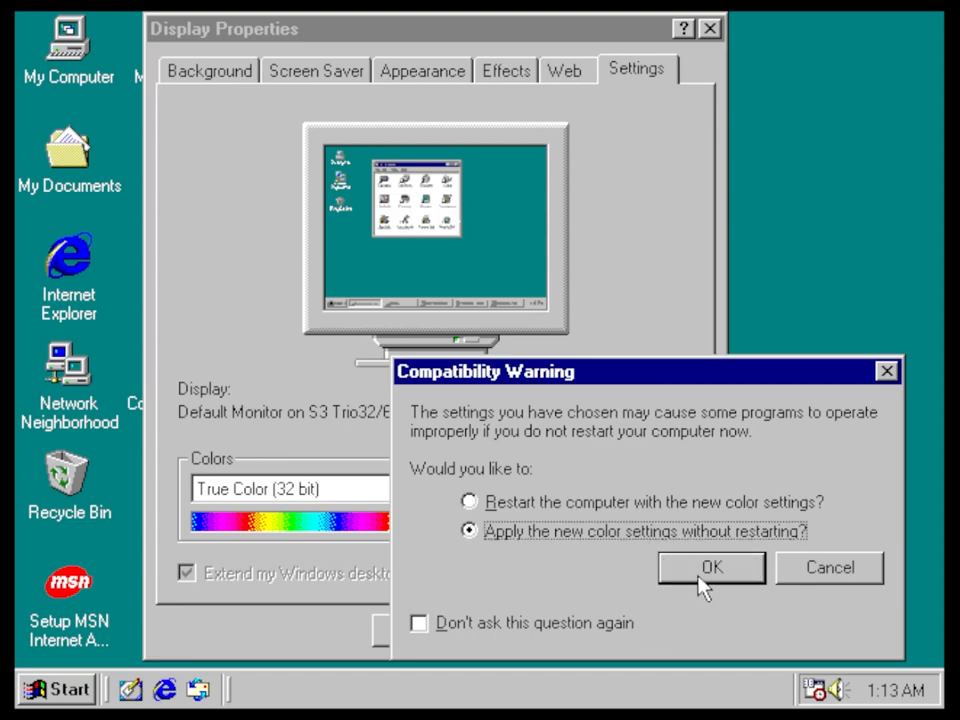
{"action": "left_click", "coordinate": [710, 568]}
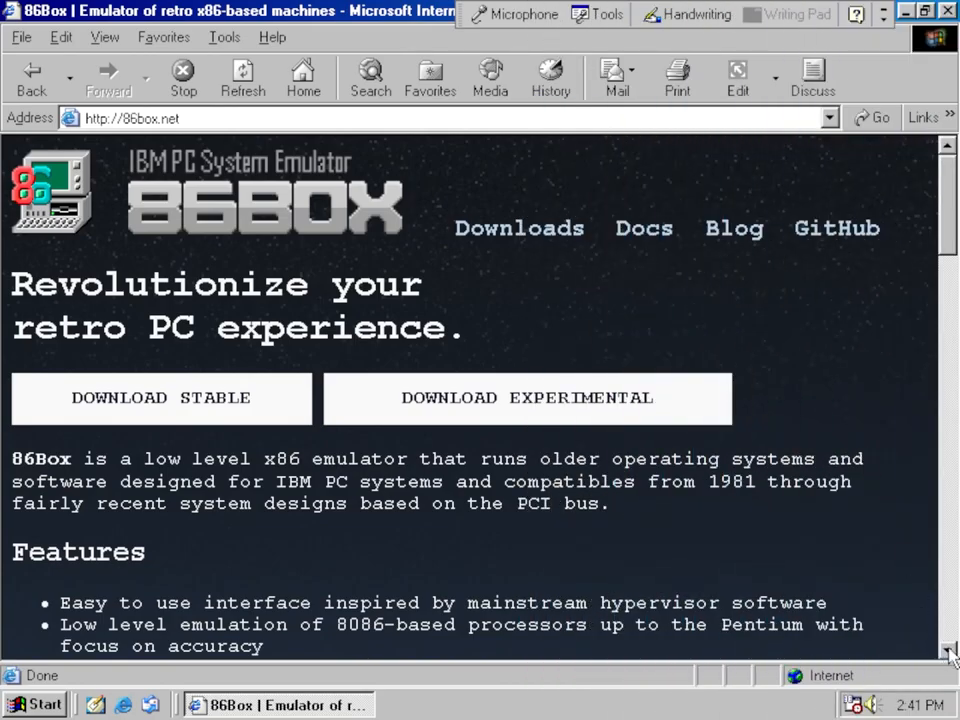
Step: Leave the 86Box page and start the desktop's Connect to the Internet setup
{"action": "scroll", "scroll_direction": "down", "scroll_amount": 3}
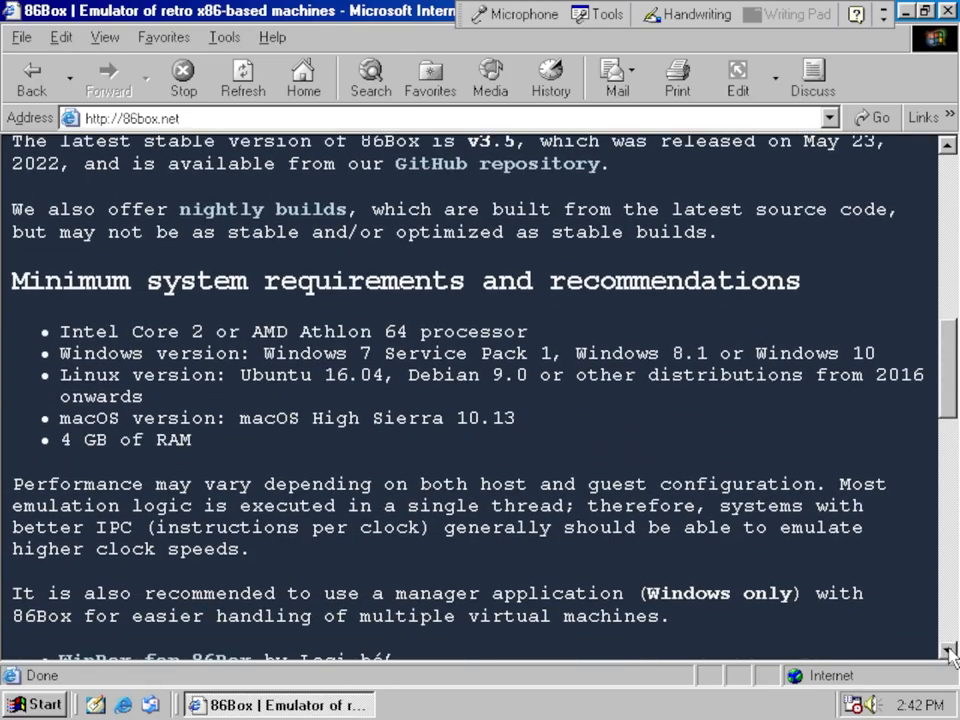
{"action": "scroll", "scroll_direction": "down", "scroll_amount": 3}
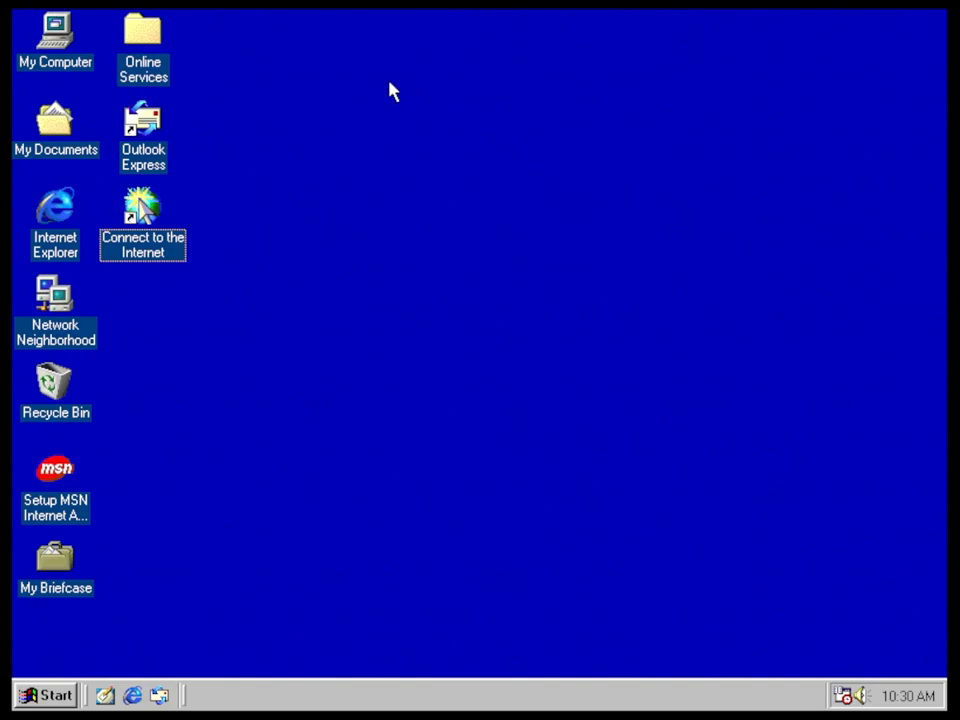
{"action": "double_click", "coordinate": [142, 210]}
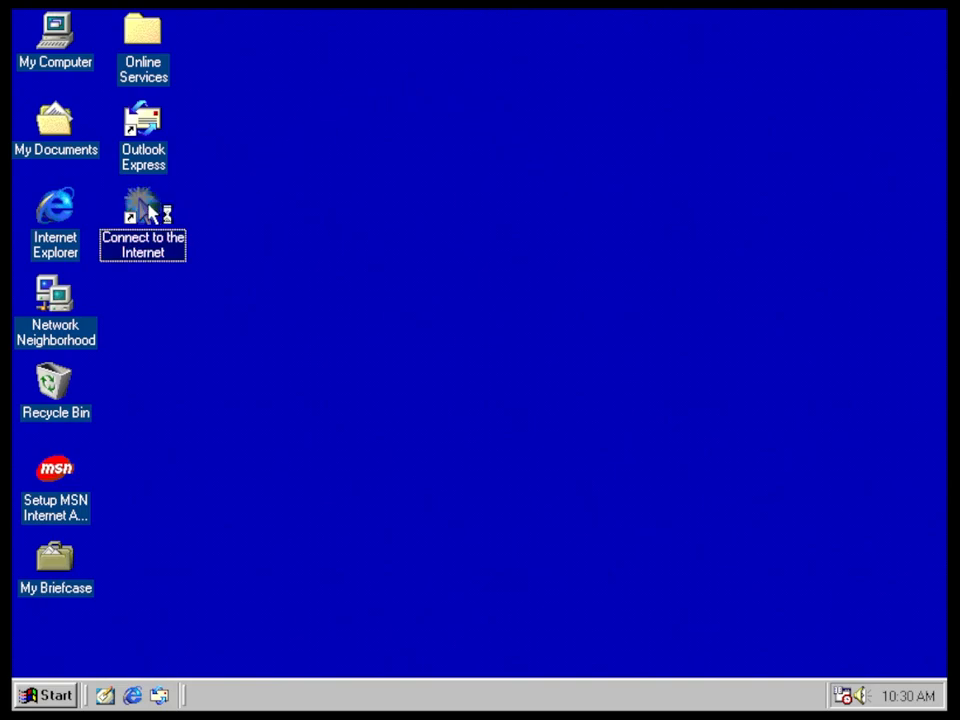
{"action": "double_click", "coordinate": [144, 210]}
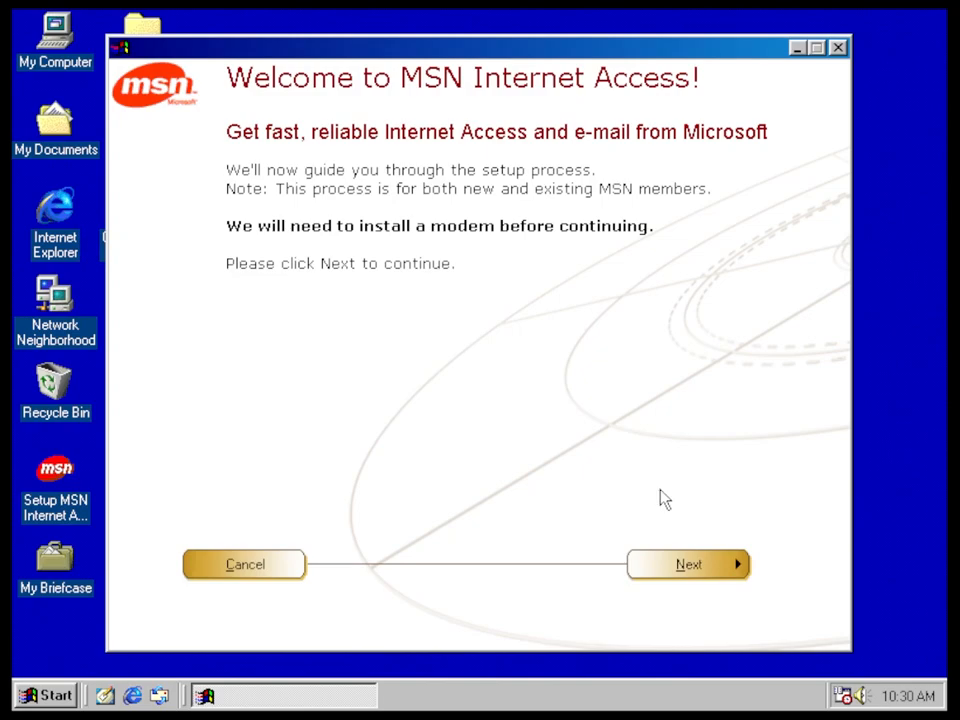
{"action": "mouse_move", "coordinate": [690, 570]}
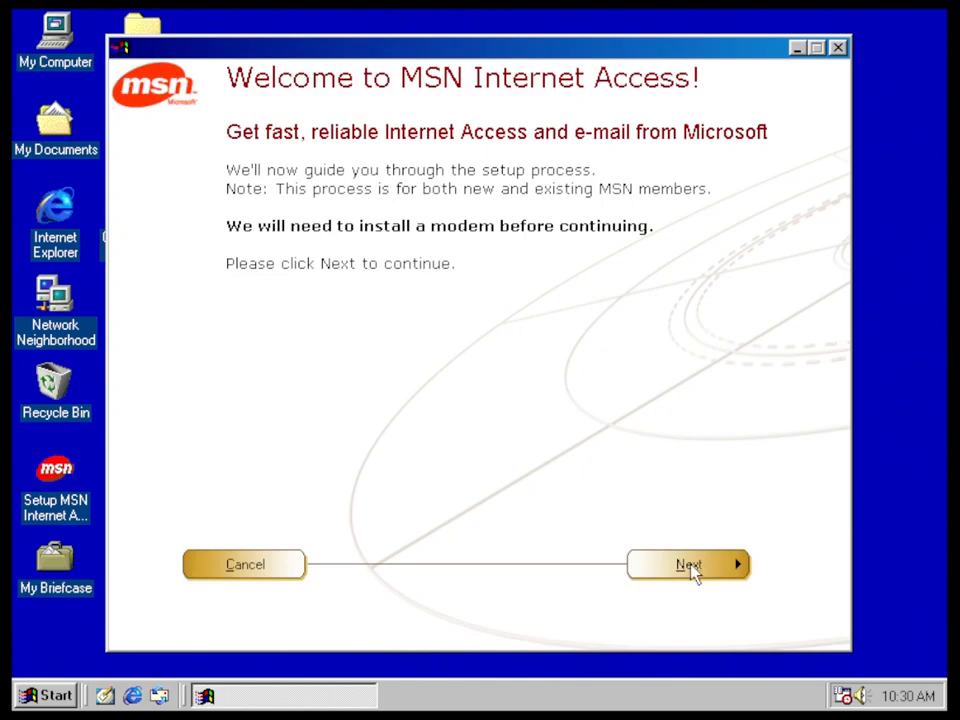
Step: Continue through the MSN welcome until it asks to install a new modem
{"action": "left_click", "coordinate": [688, 564]}
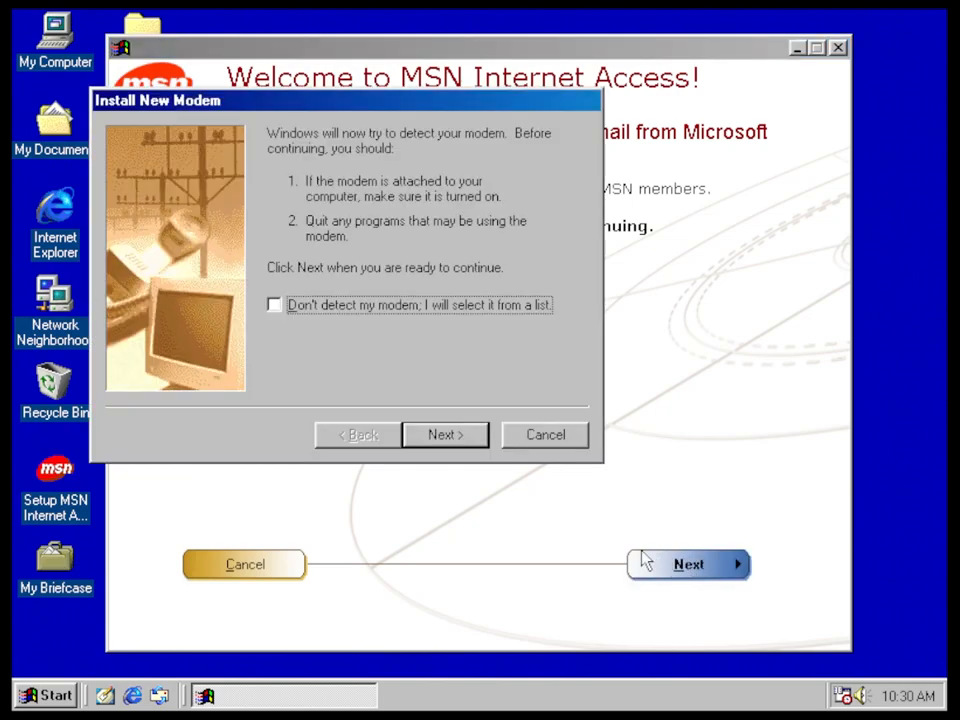
{"action": "left_click", "coordinate": [444, 434]}
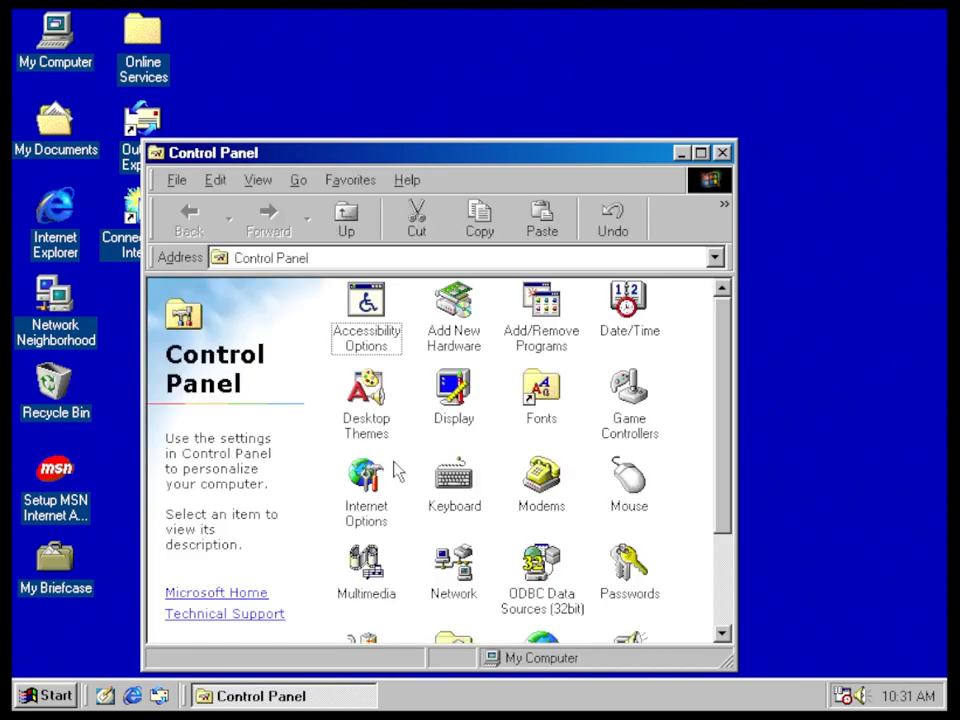
Step: Launch the Internet Connection Wizard from Internet Options and choose a LAN connection
{"action": "double_click", "coordinate": [366, 486]}
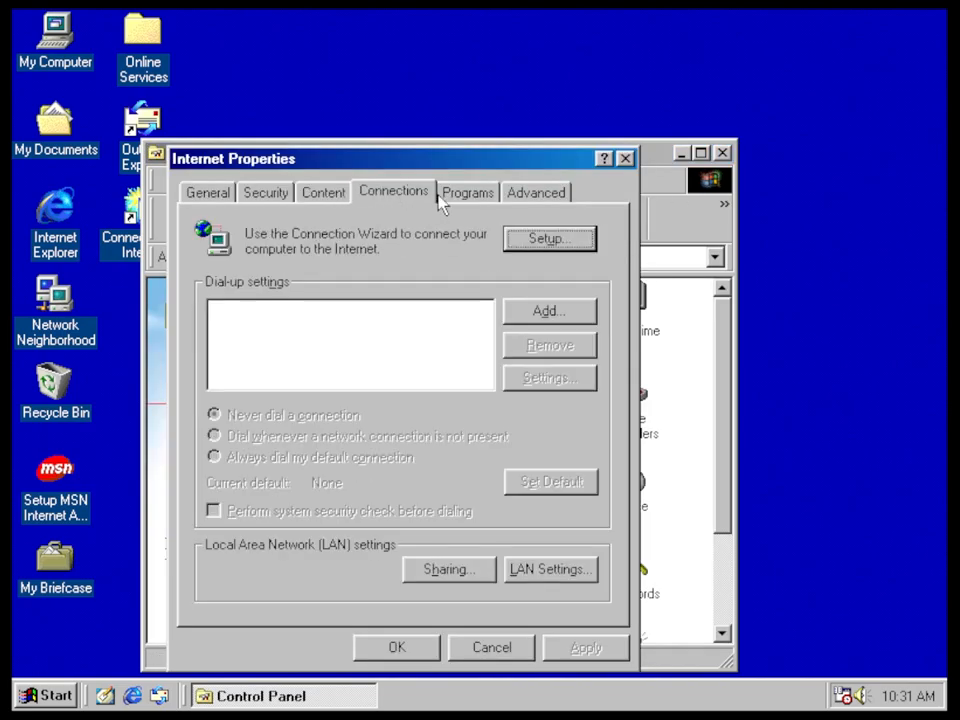
{"action": "left_click", "coordinate": [492, 648]}
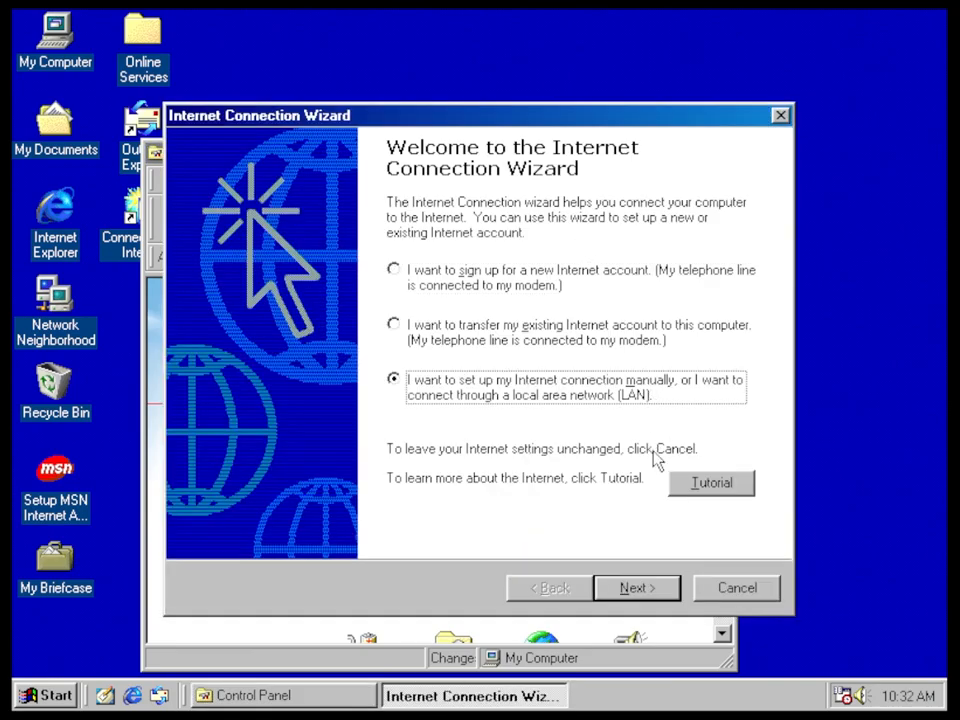
{"action": "left_click", "coordinate": [636, 588]}
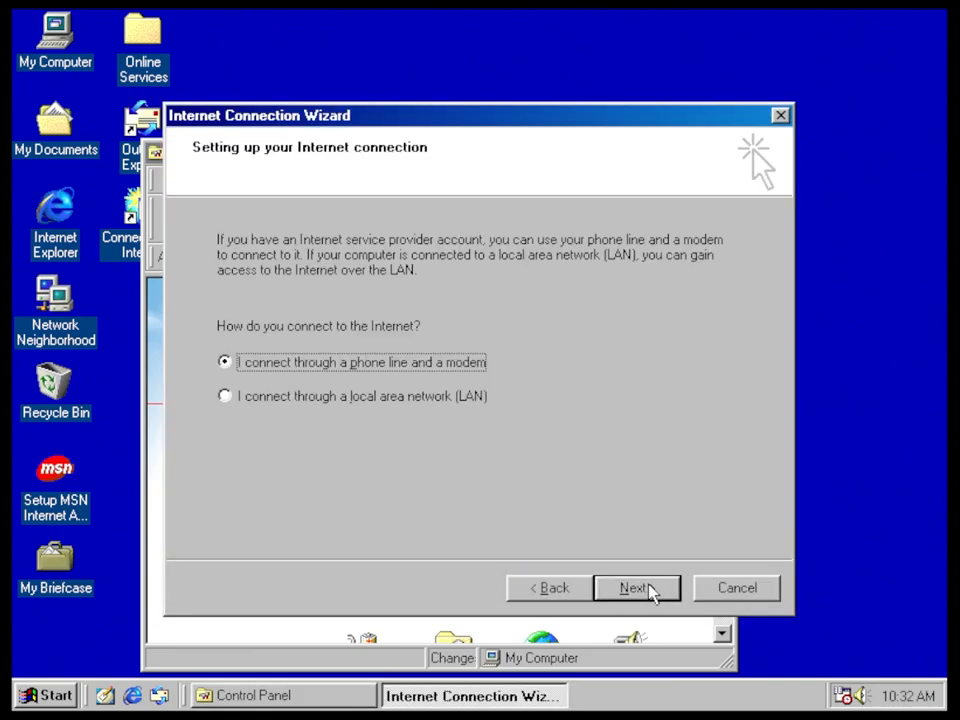
{"action": "left_click", "coordinate": [636, 588]}
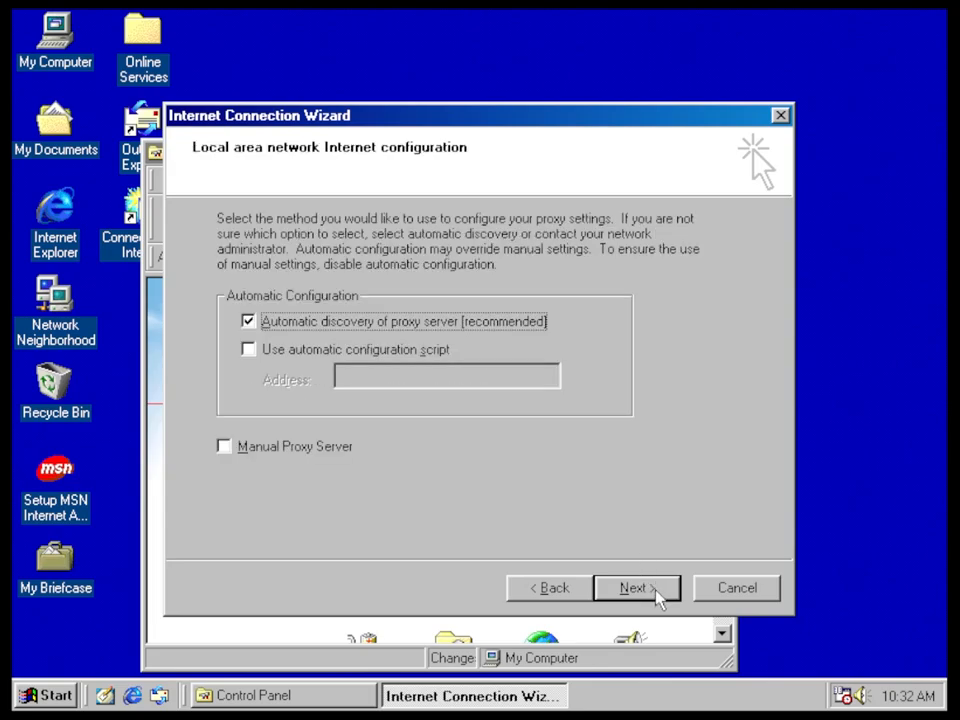
Step: Accept automatic proxy discovery, skip the mail account and finish so Google loads
{"action": "left_click", "coordinate": [636, 588]}
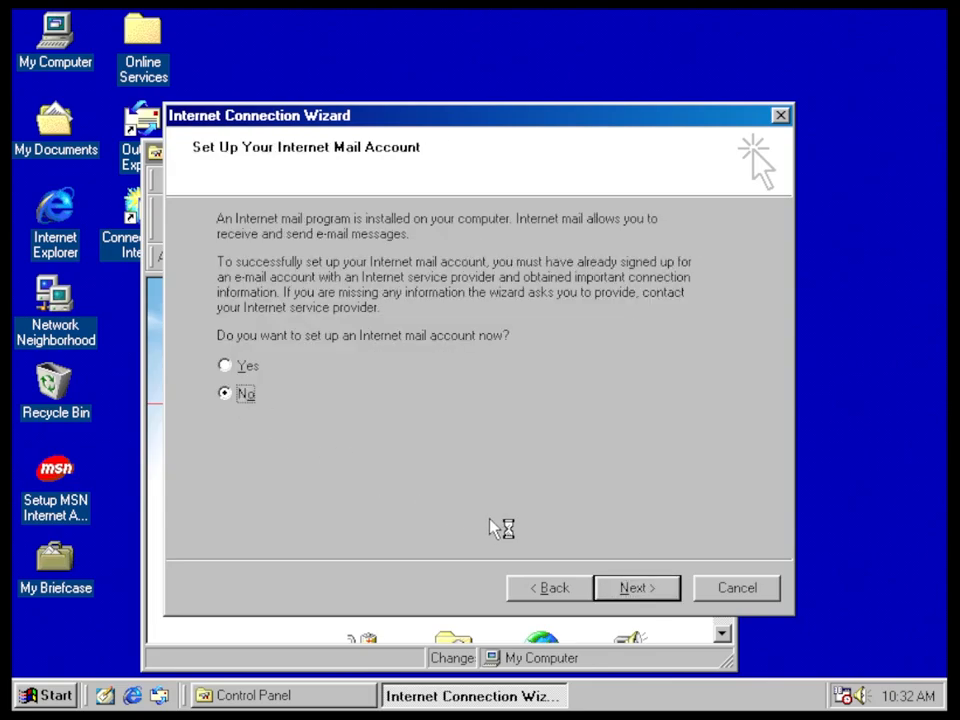
{"action": "left_click", "coordinate": [636, 588]}
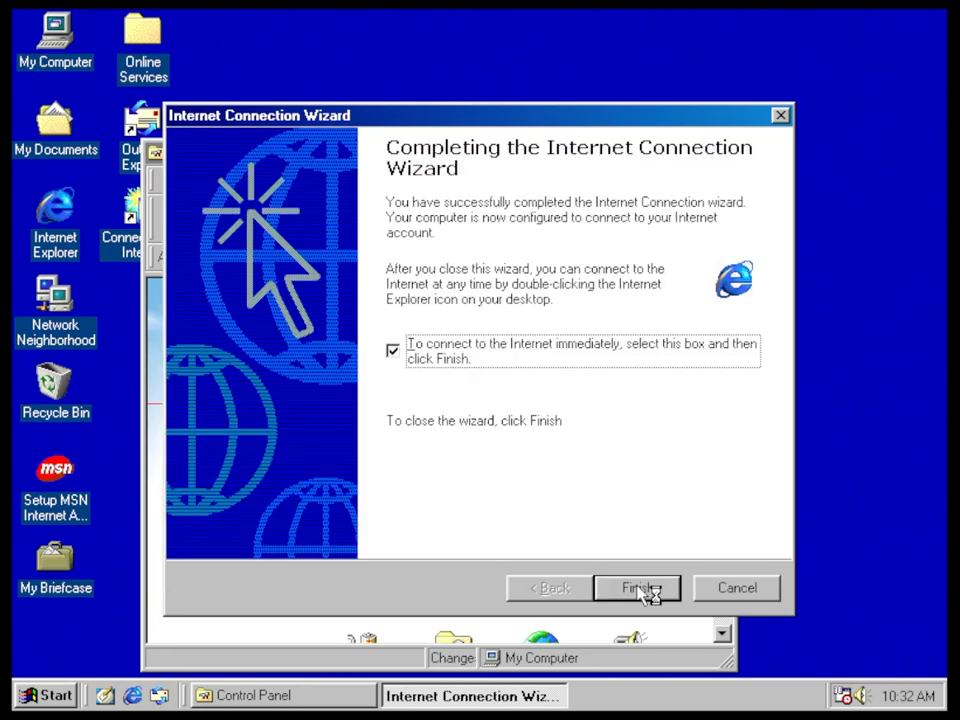
{"action": "left_click", "coordinate": [636, 588]}
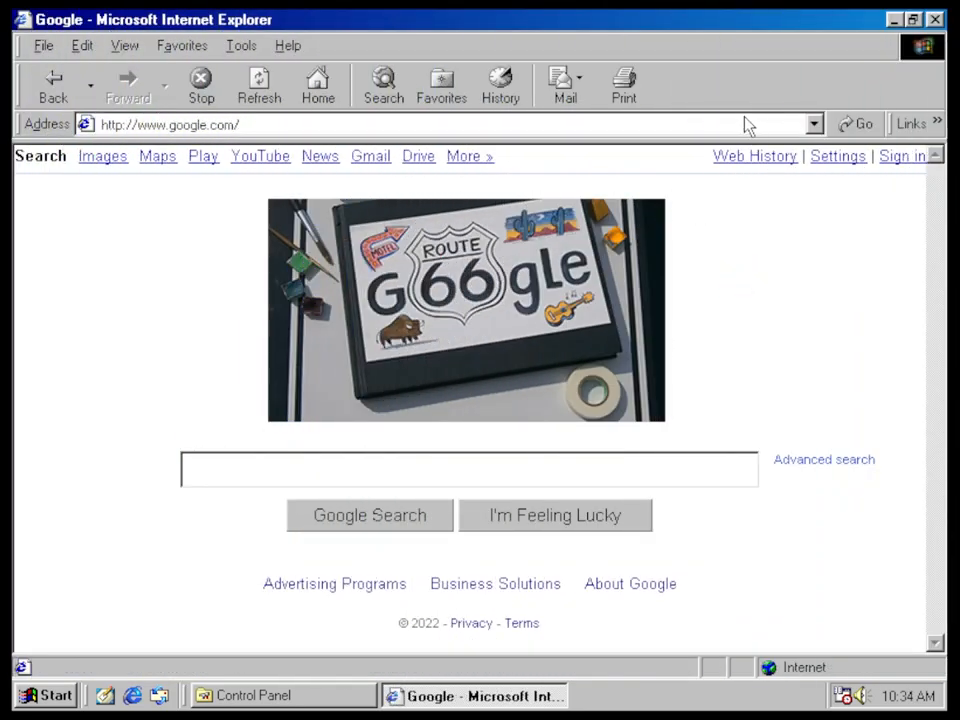
Step: Visit 86box.net and read down through its features to the downloads section
{"action": "left_click", "coordinate": [400, 124]}
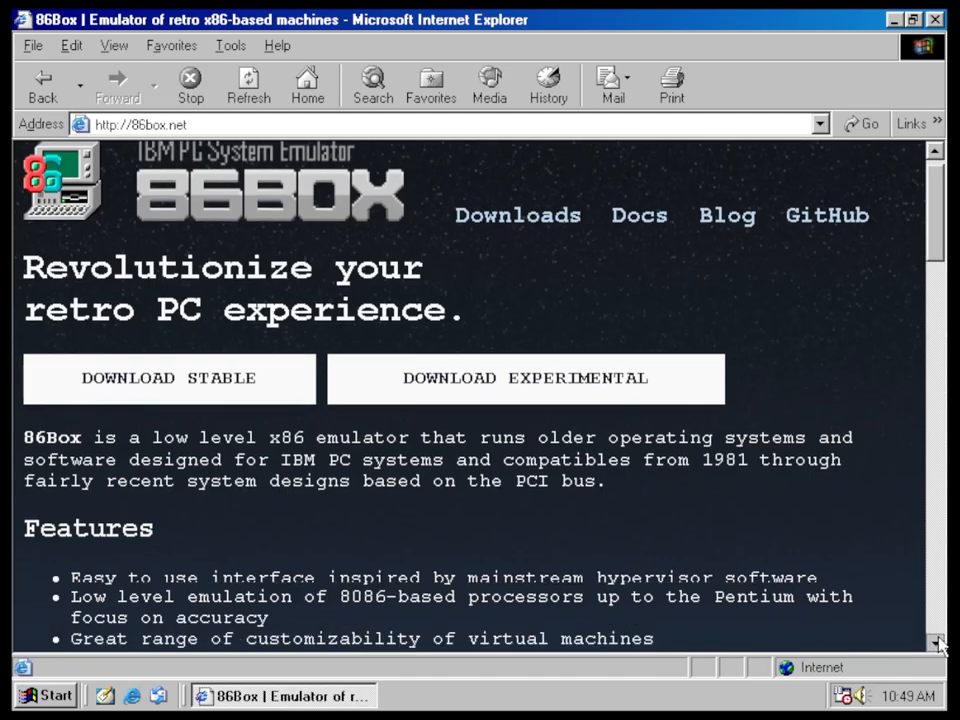
{"action": "scroll", "scroll_direction": "down", "scroll_amount": 3}
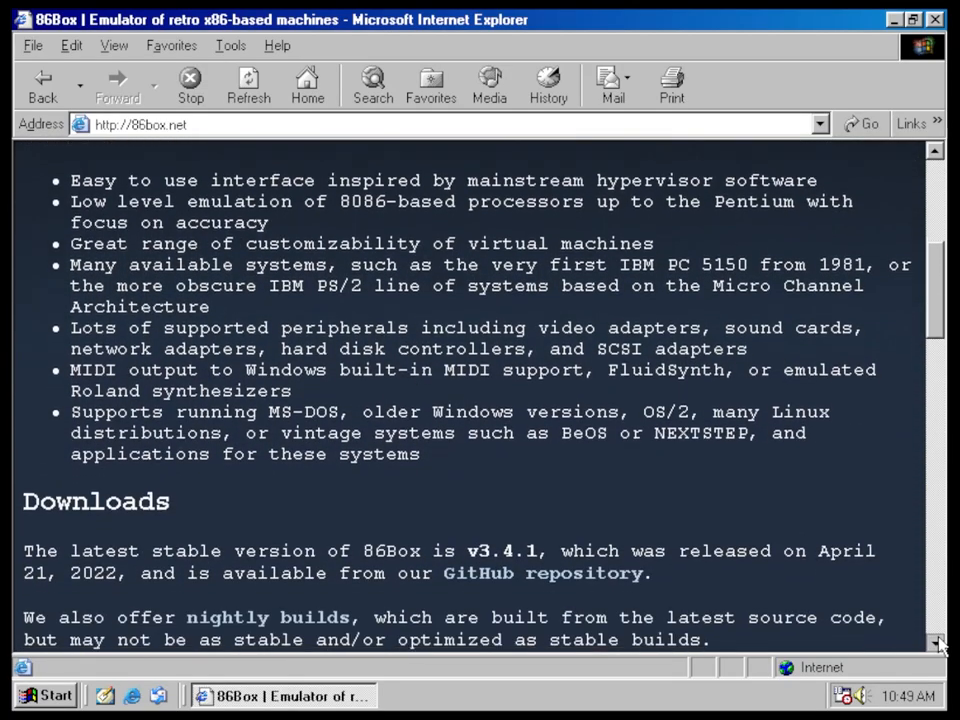
{"action": "scroll", "scroll_direction": "down", "scroll_amount": 3}
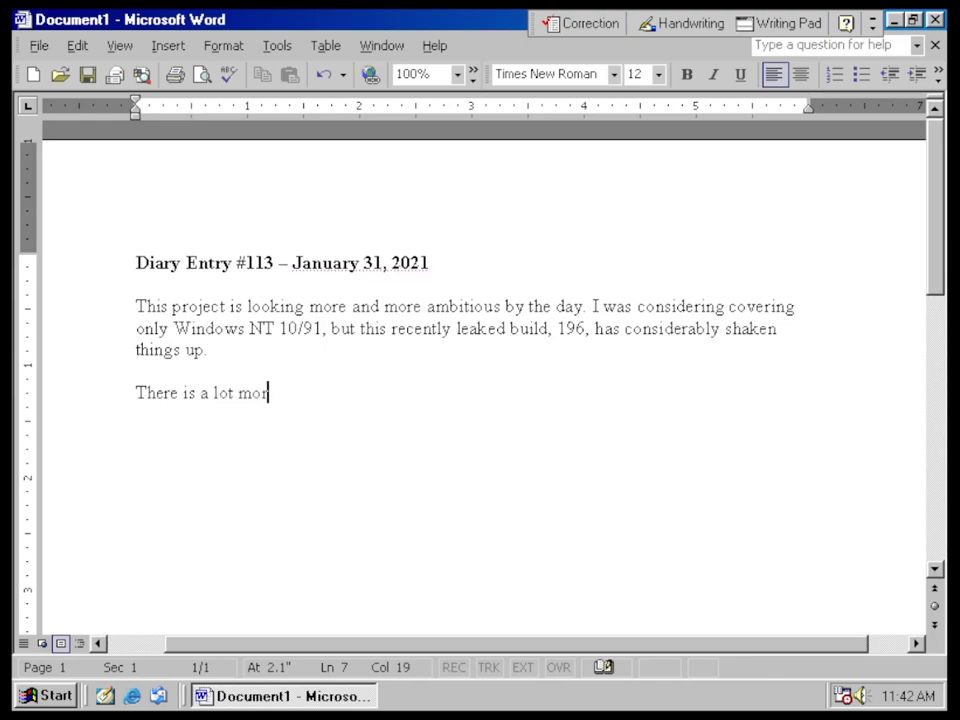
Step: Finish the dated diary entry in Word, then draw a card in a Solitaire game
{"action": "type", "text": "e to uncov"}
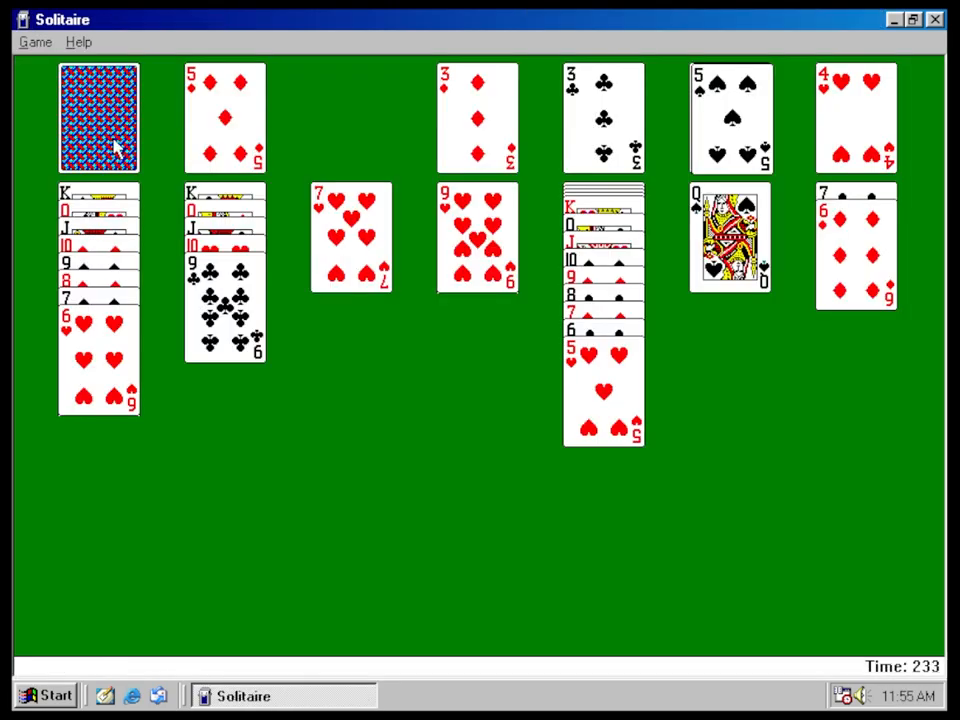
{"action": "left_click", "coordinate": [98, 116]}
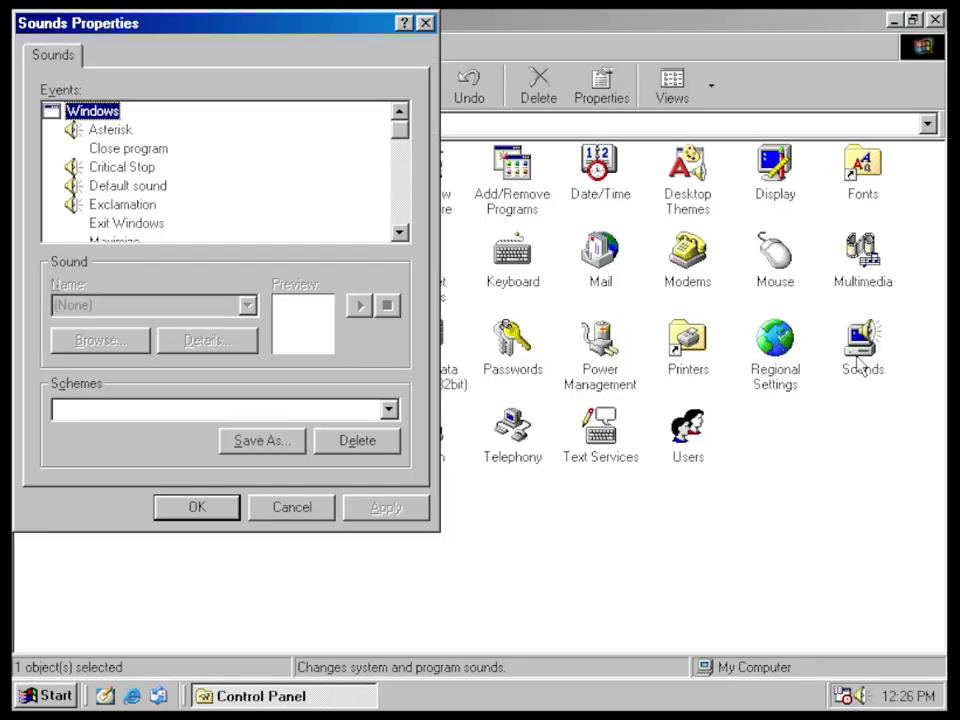
{"action": "mouse_move", "coordinate": [184, 240]}
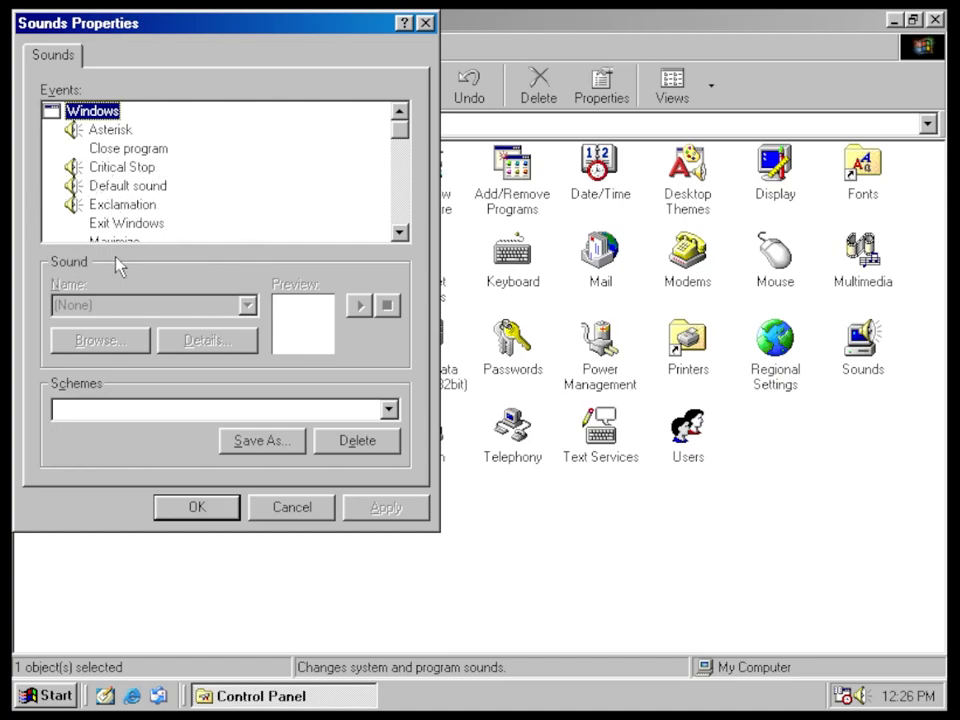
Step: Close Sounds Properties and shut Windows 98 down from the Start menu
{"action": "left_click", "coordinate": [248, 304]}
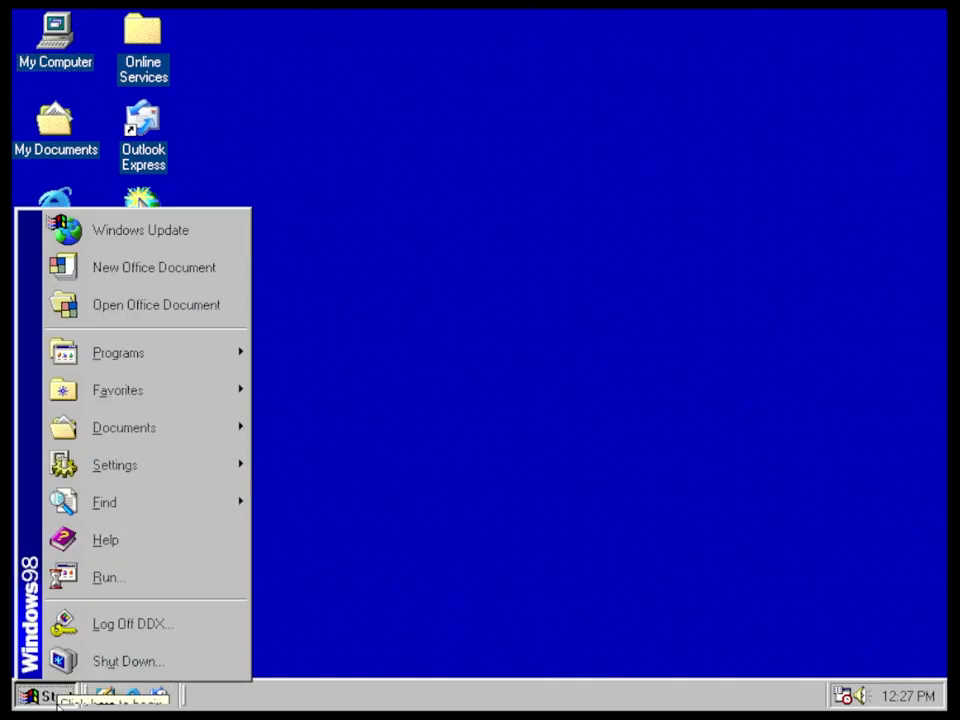
{"action": "left_click", "coordinate": [128, 660]}
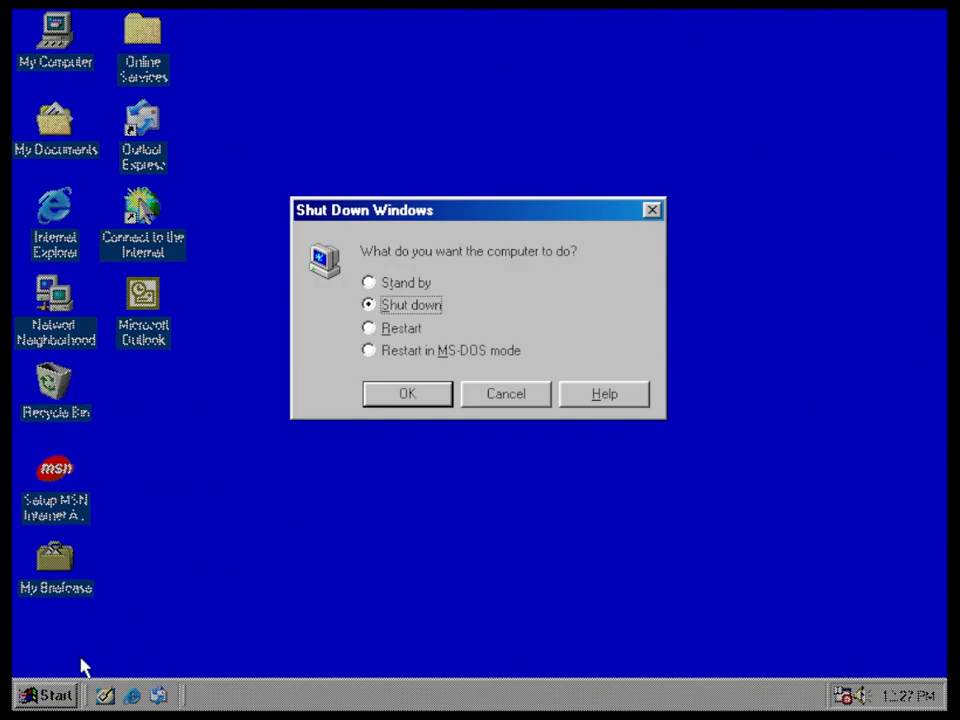
{"action": "left_click", "coordinate": [408, 392]}
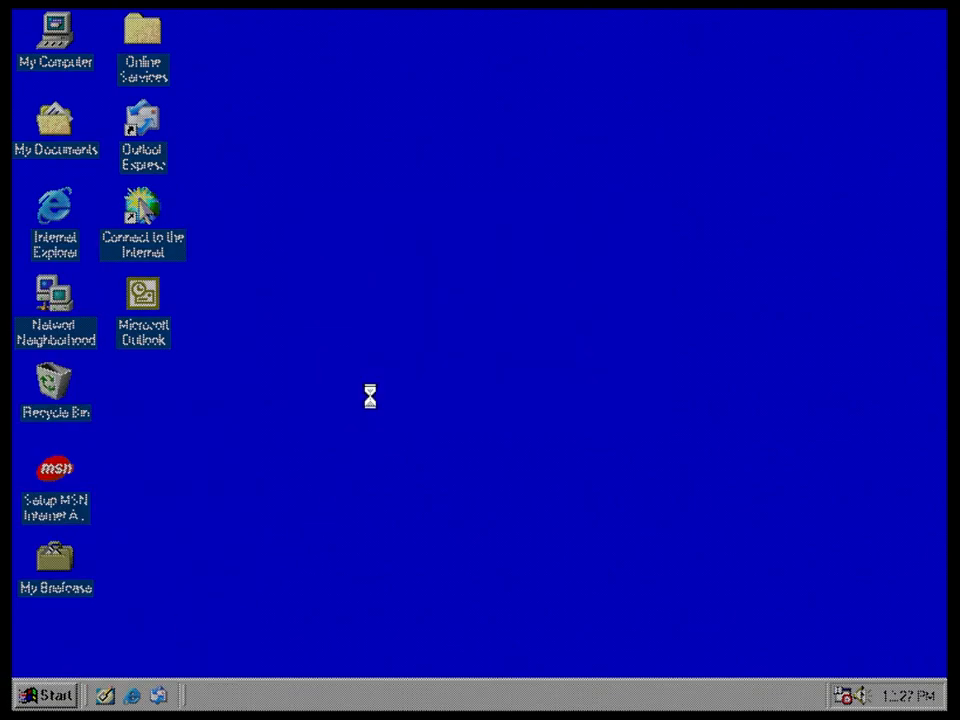